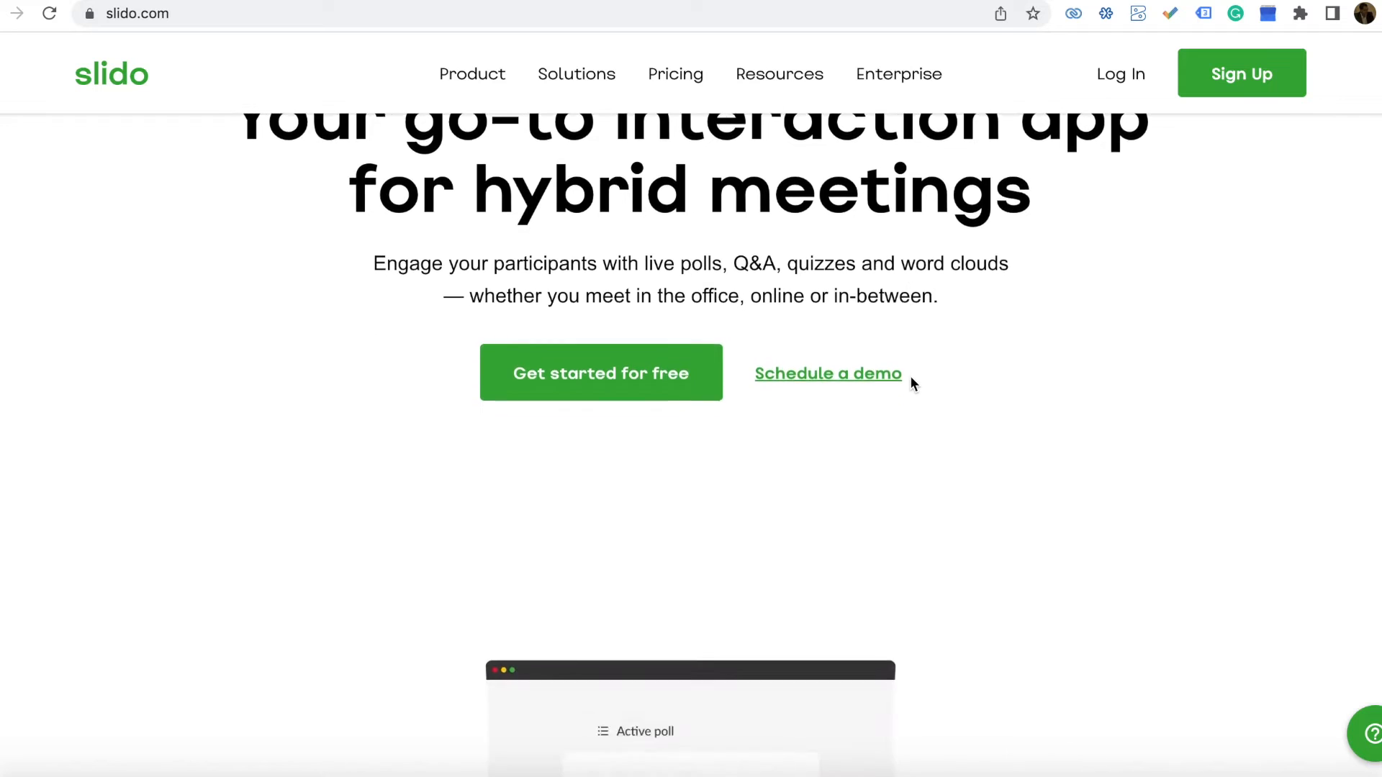
Scroll down through the slido.com homepage content
scroll(down, 3)
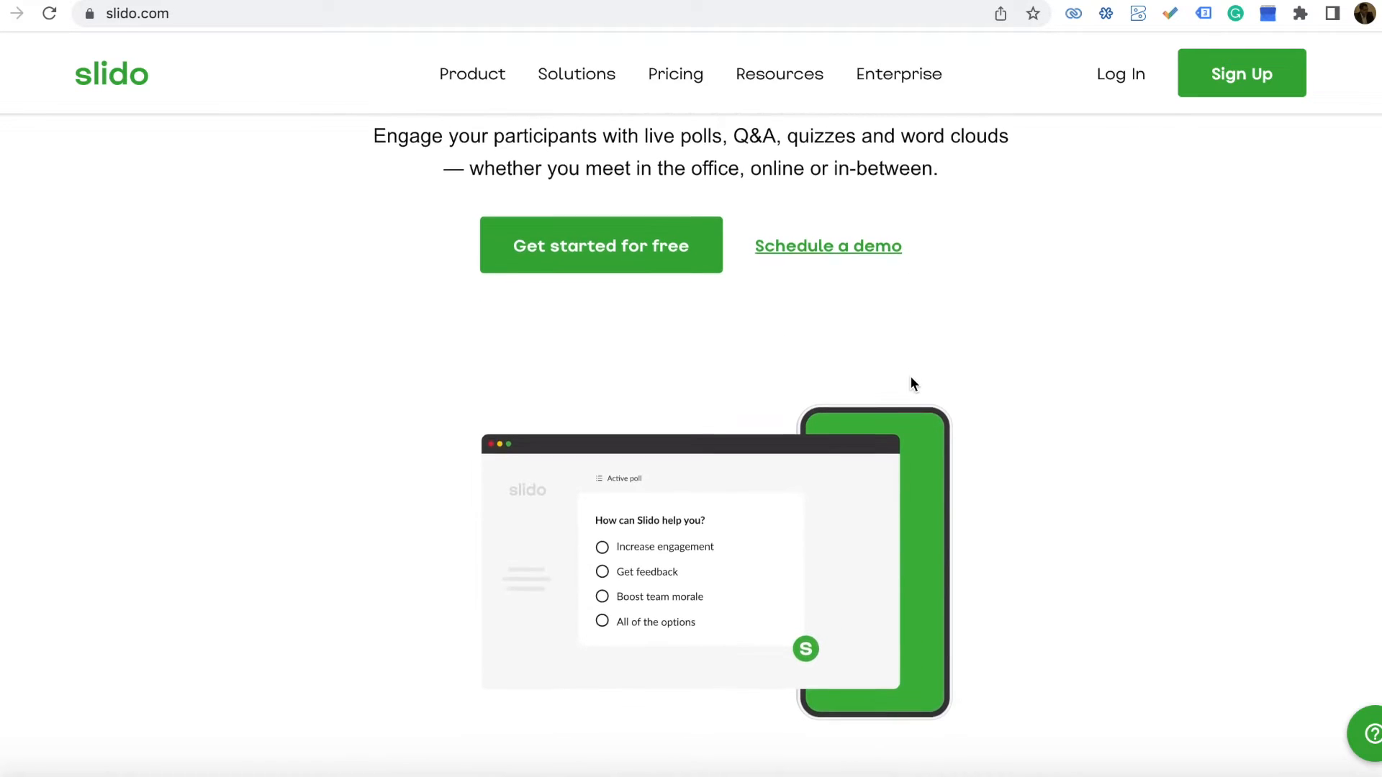
scroll(down, 3)
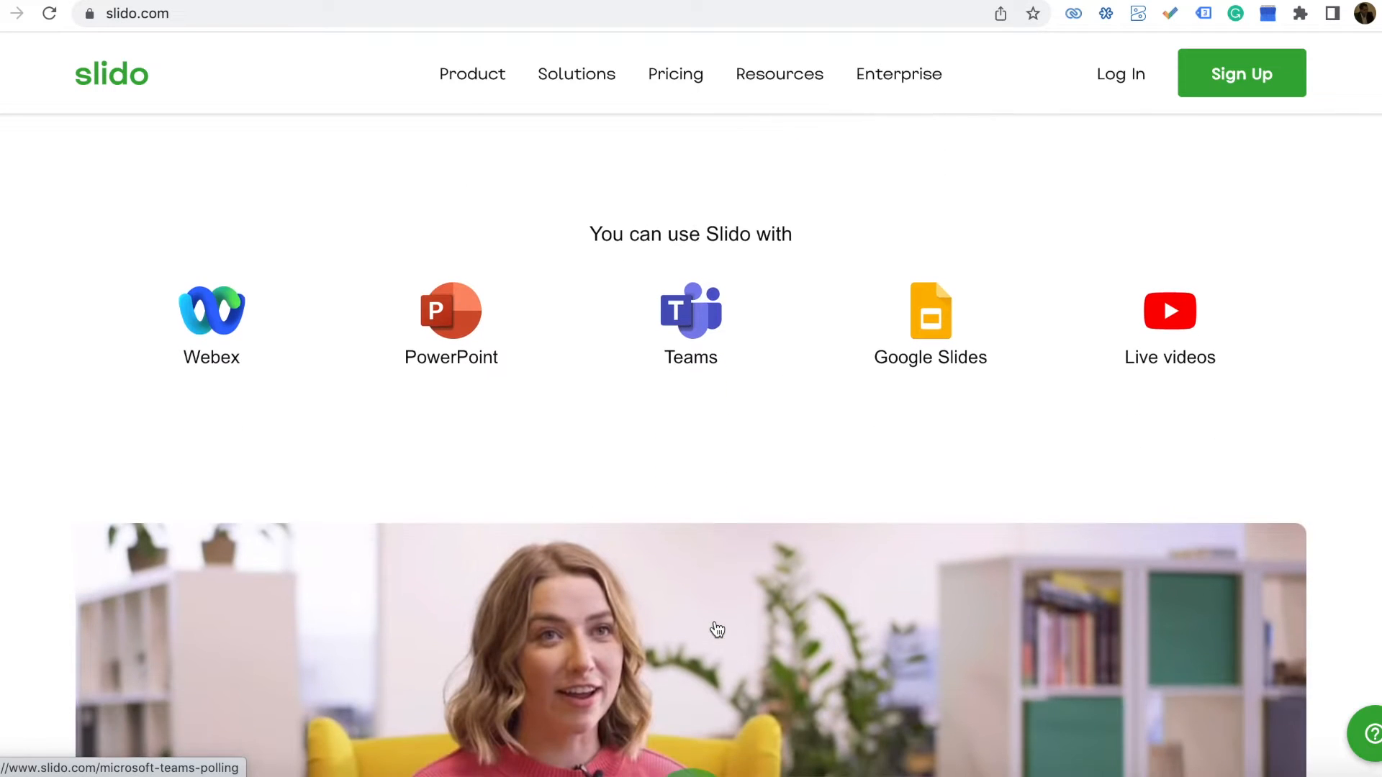
scroll(down, 3)
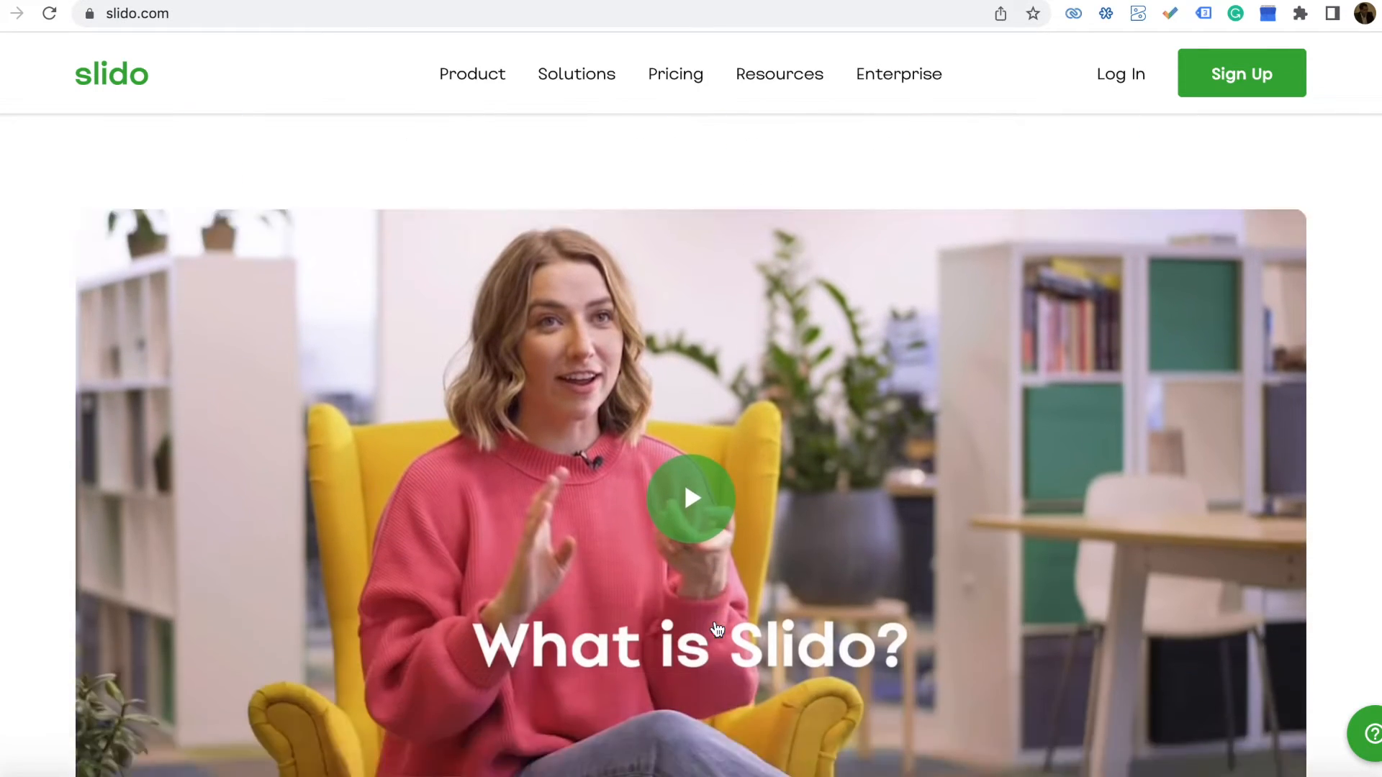
scroll(down, 3)
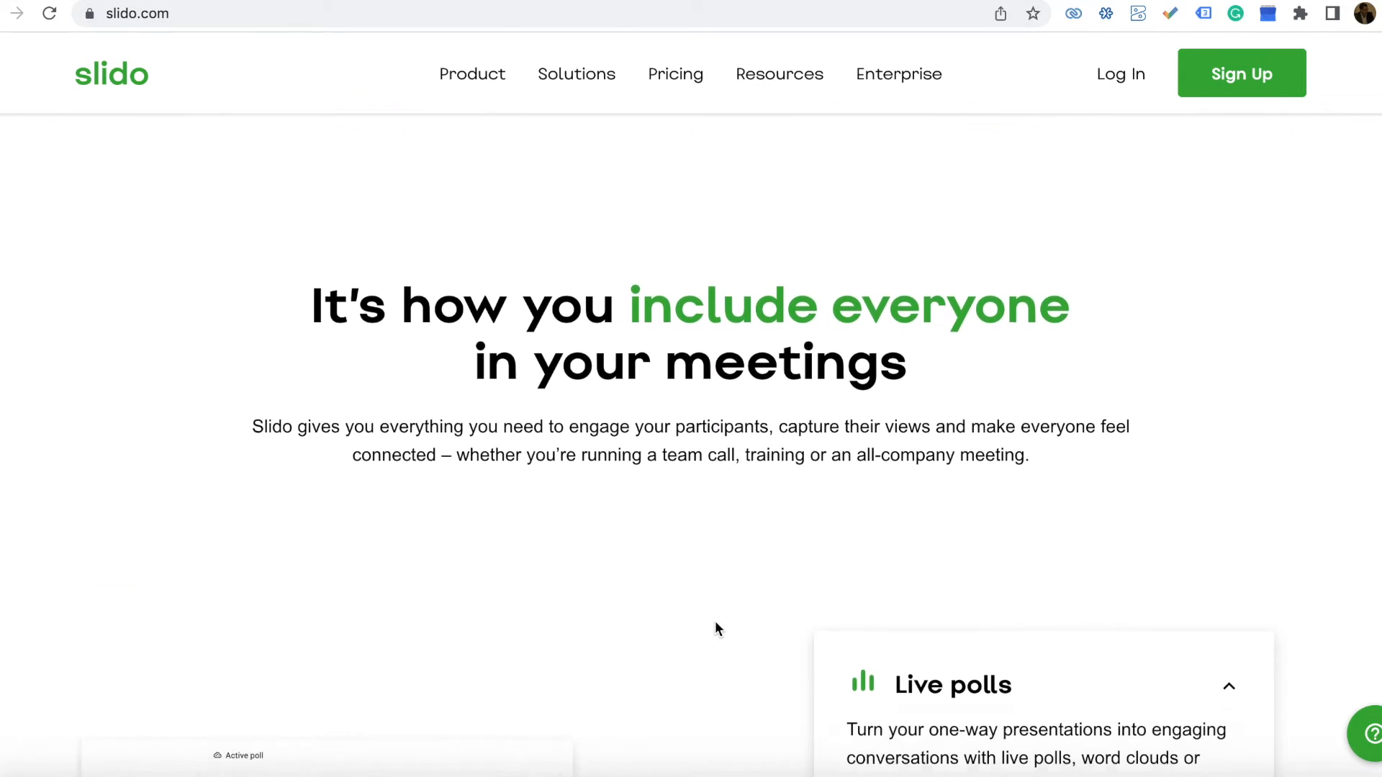
scroll(down, 3)
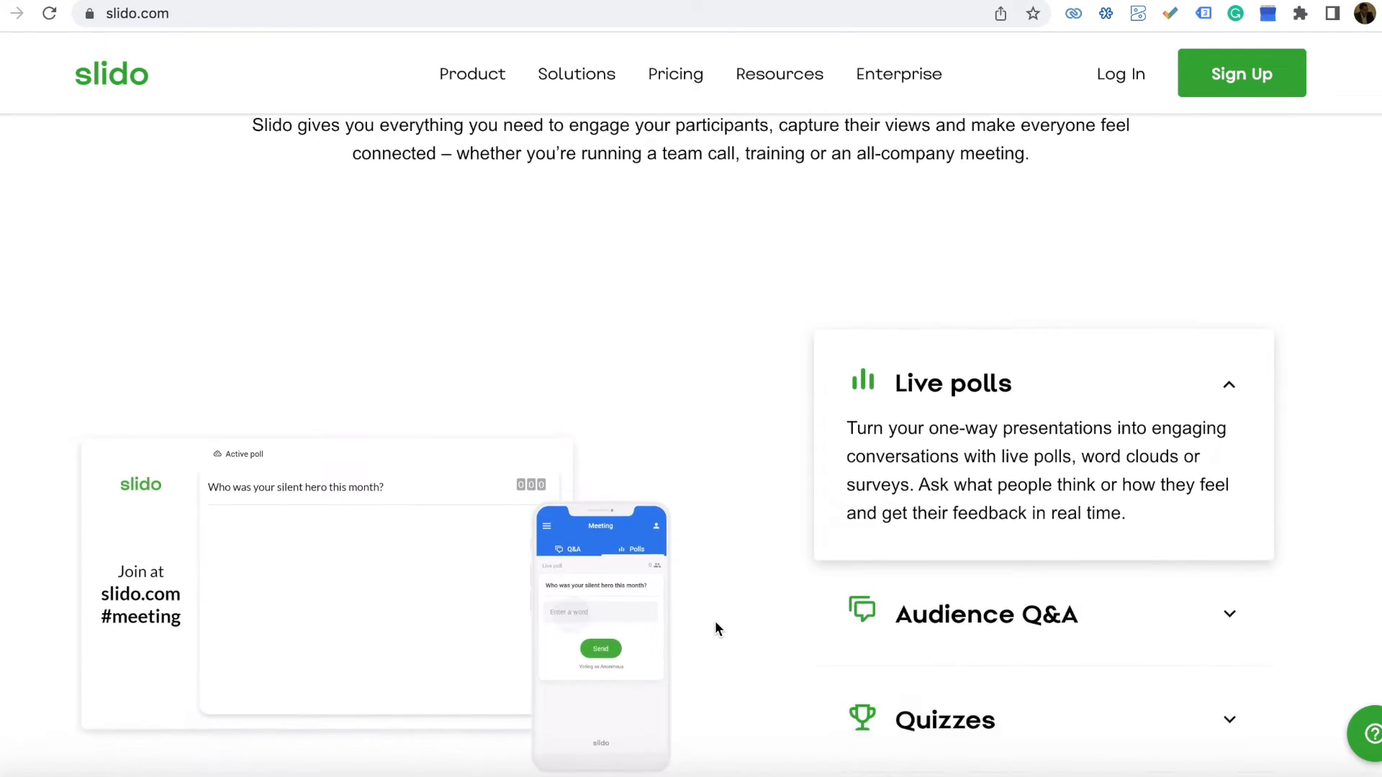
scroll(down, 3)
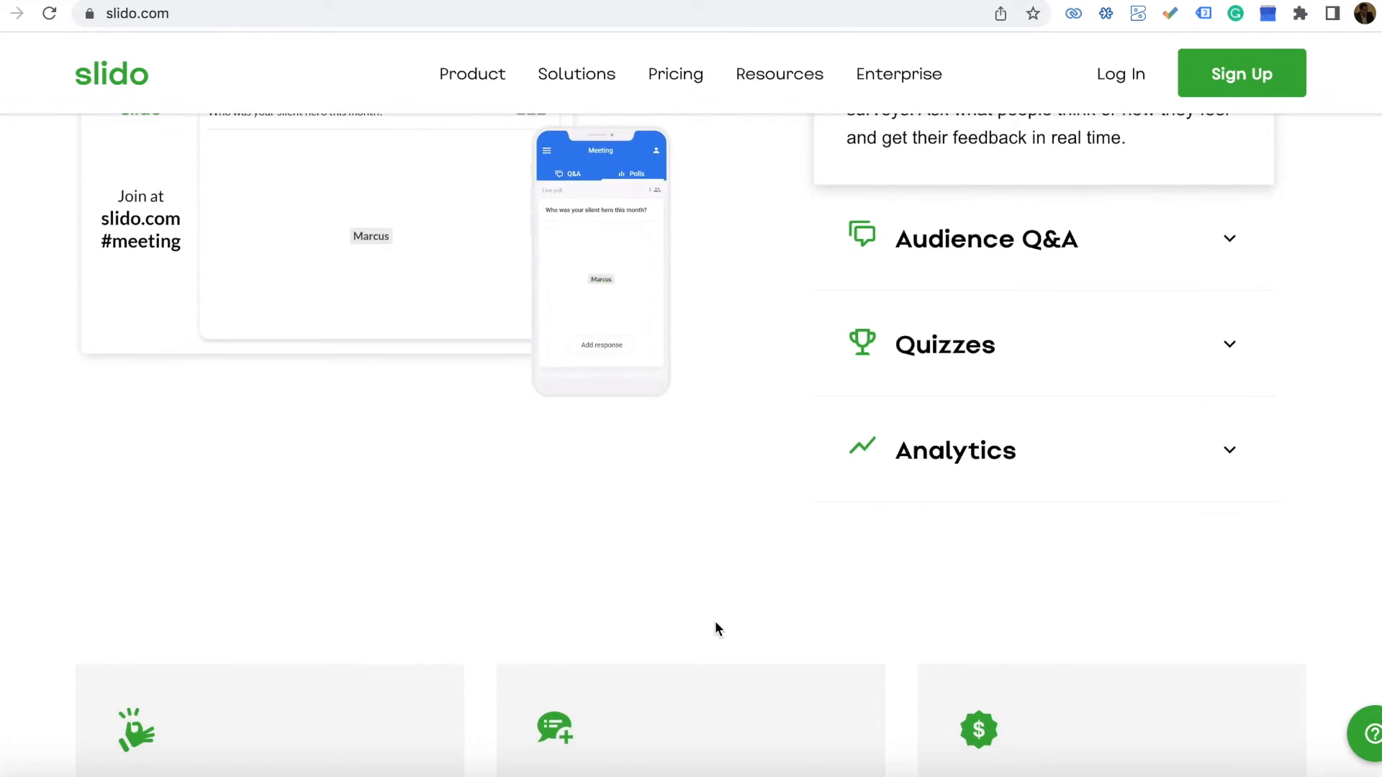
scroll(down, 3)
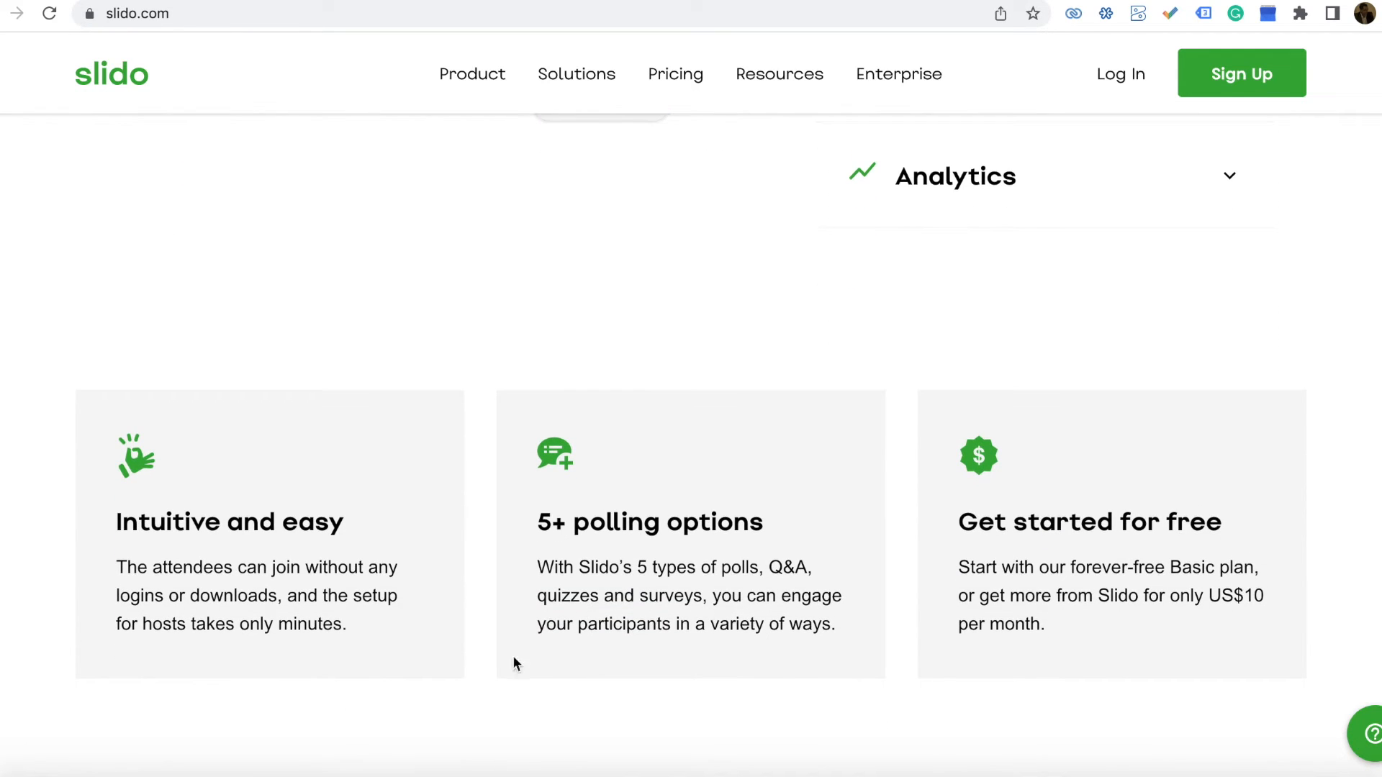
scroll(down, 3)
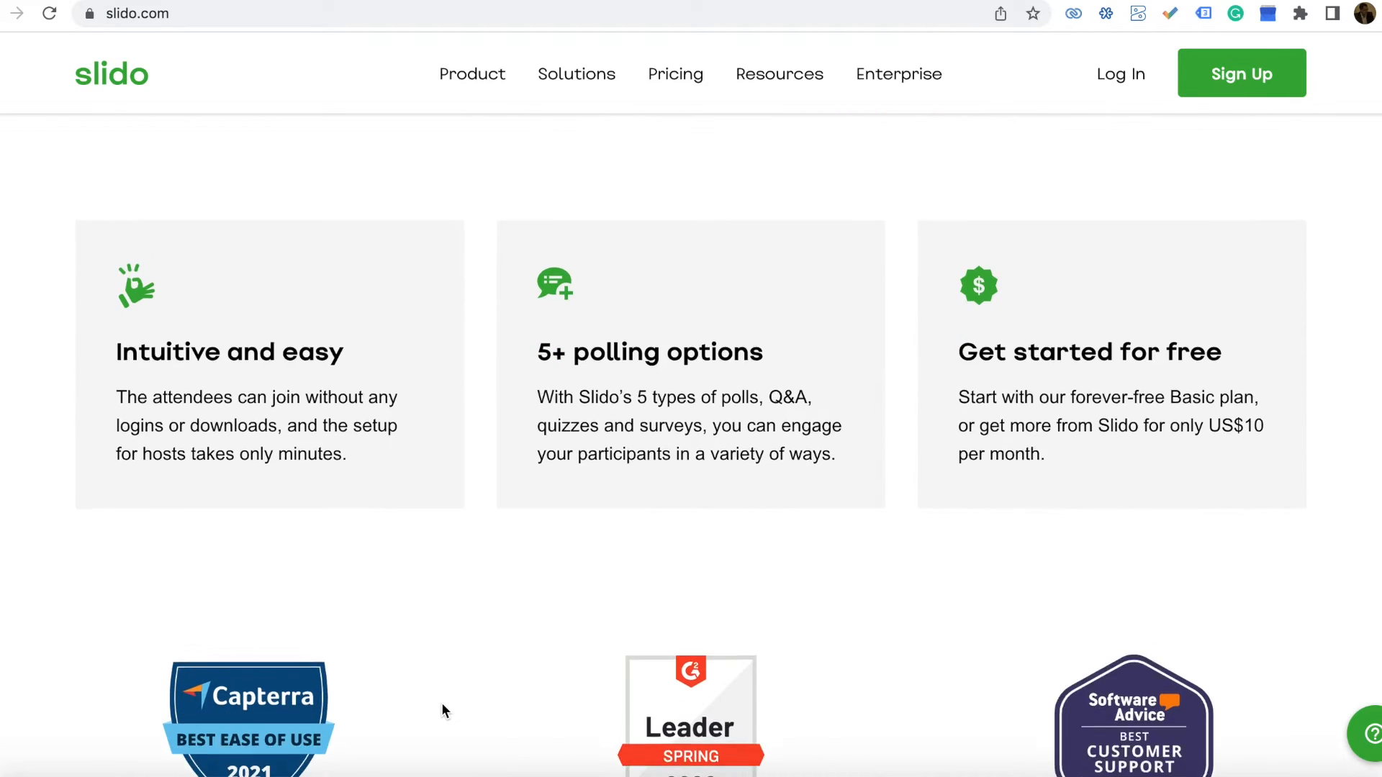
scroll(down, 3)
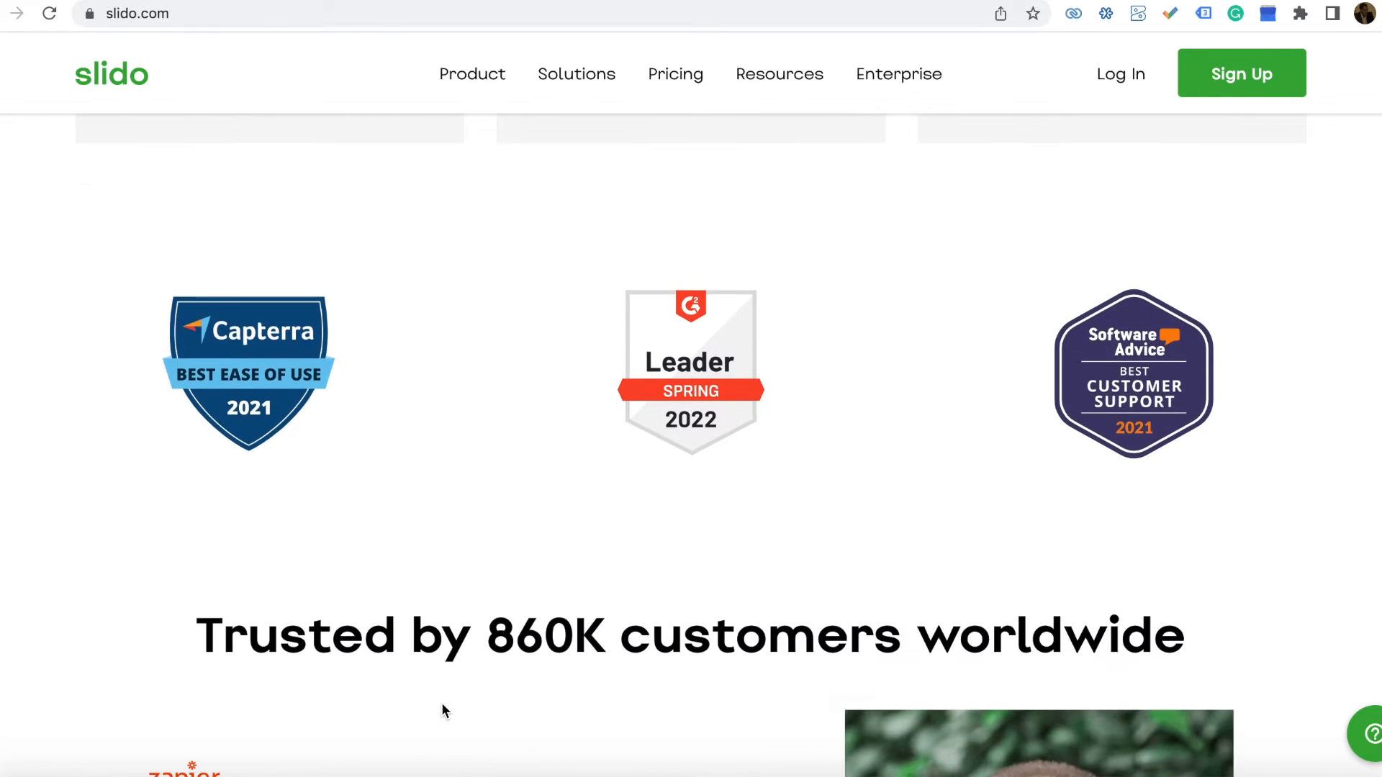
scroll(down, 3)
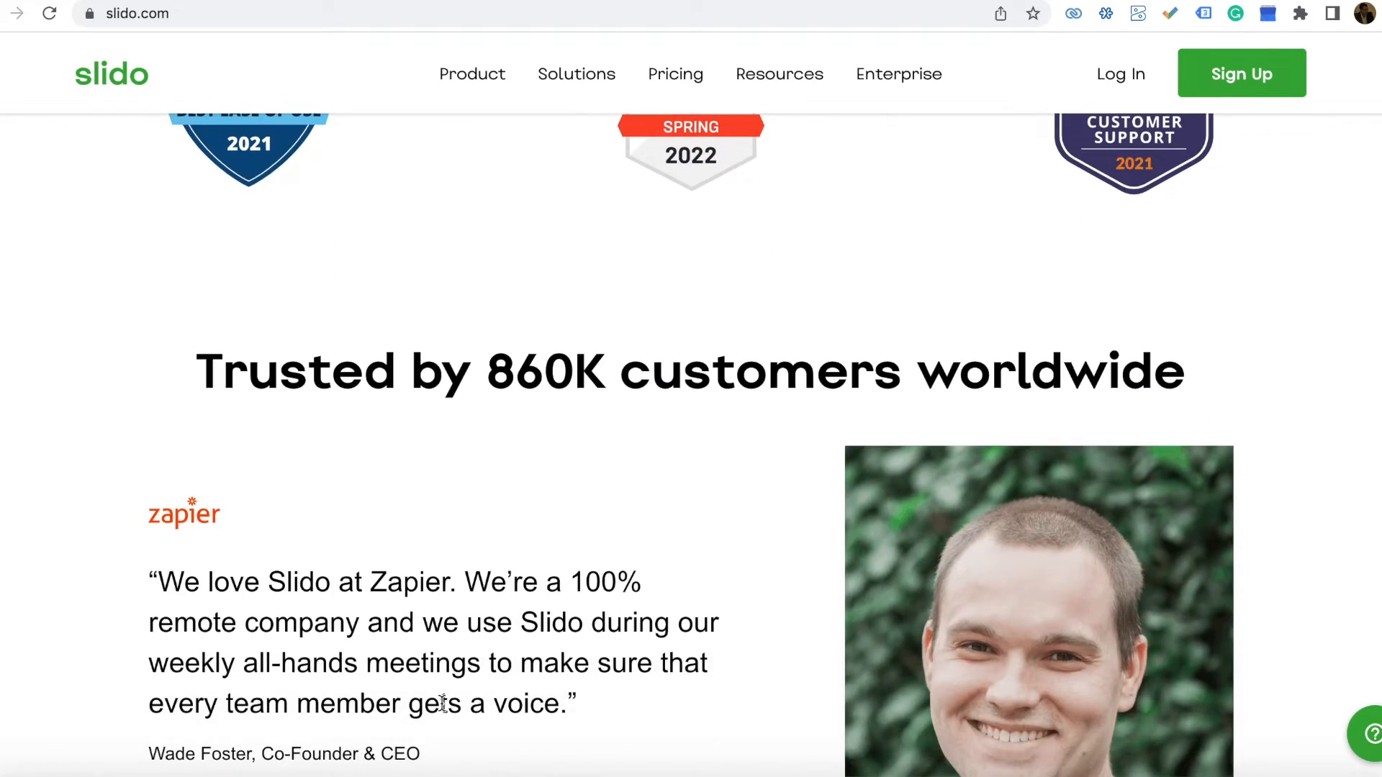
scroll(down, 3)
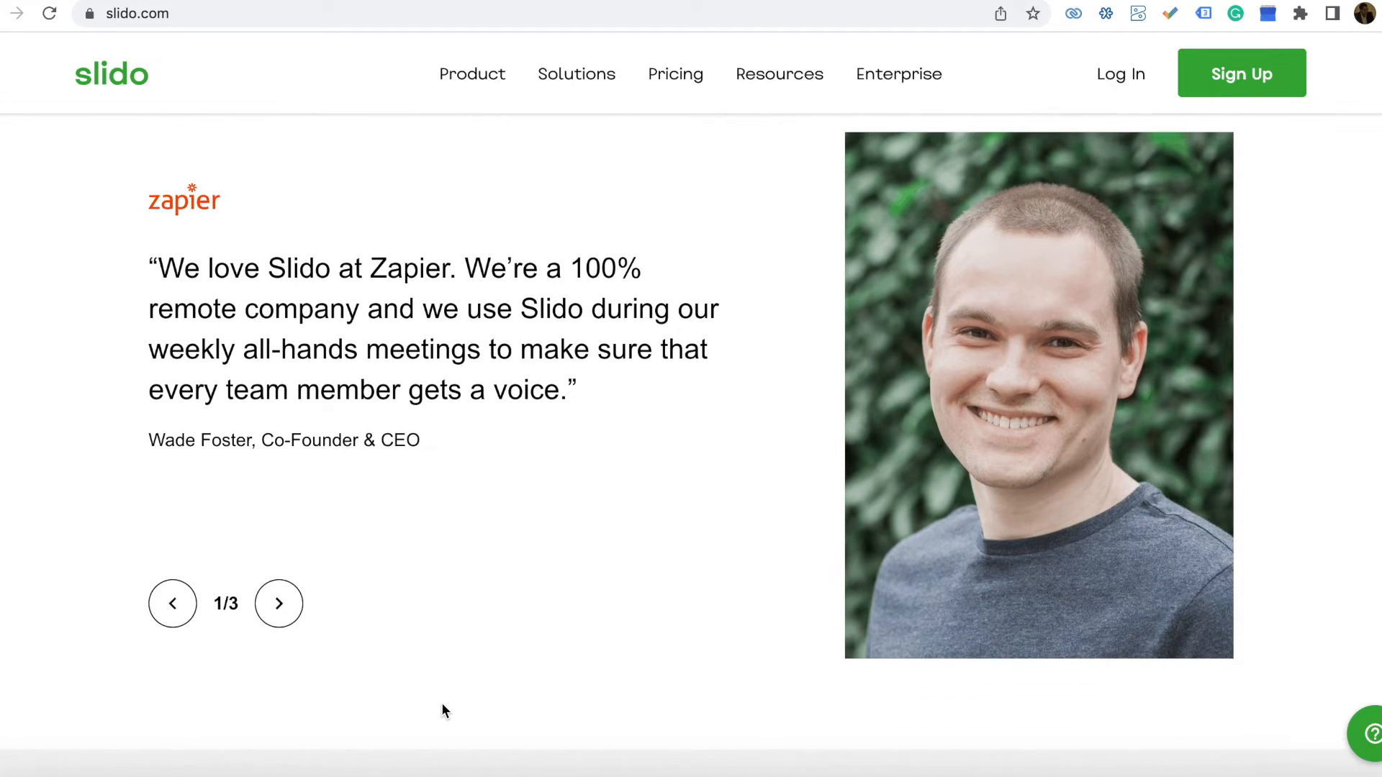
scroll(down, 3)
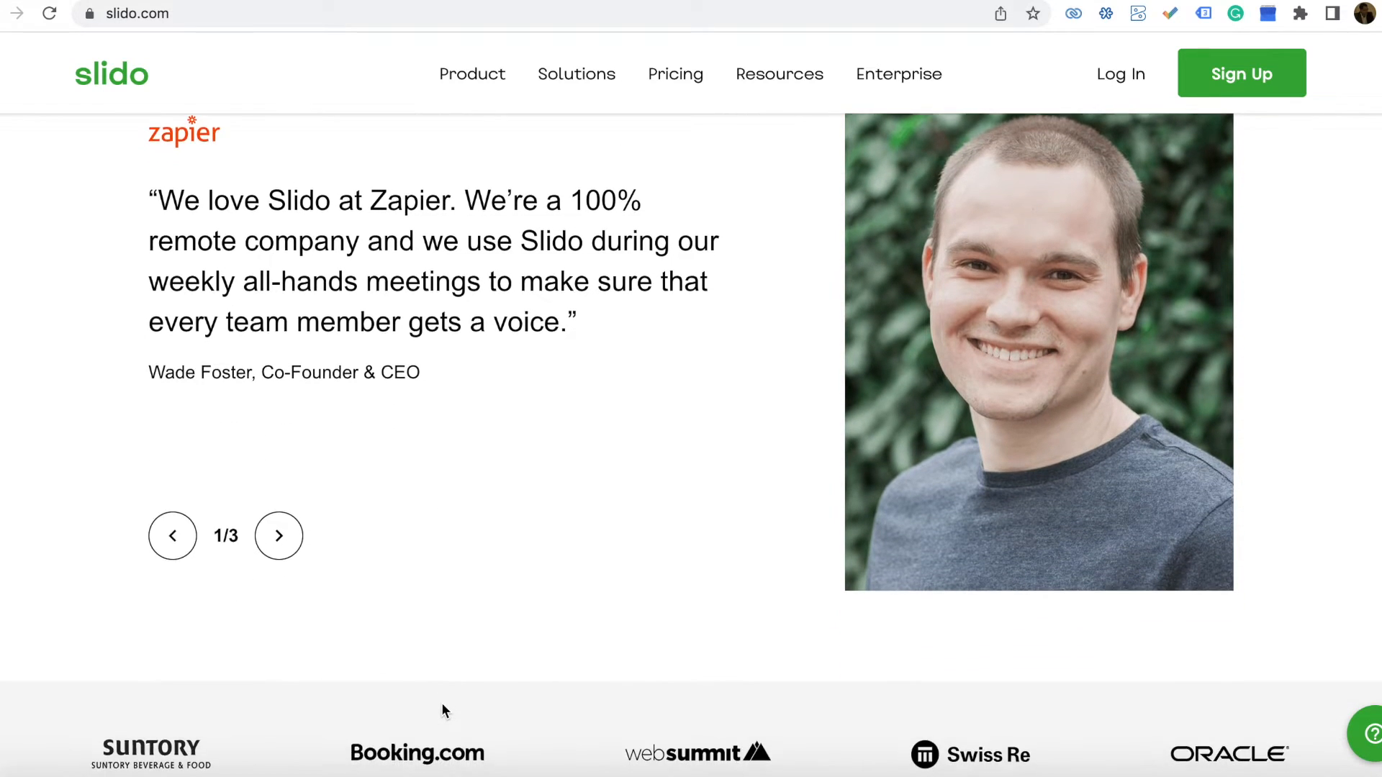
scroll(down, 3)
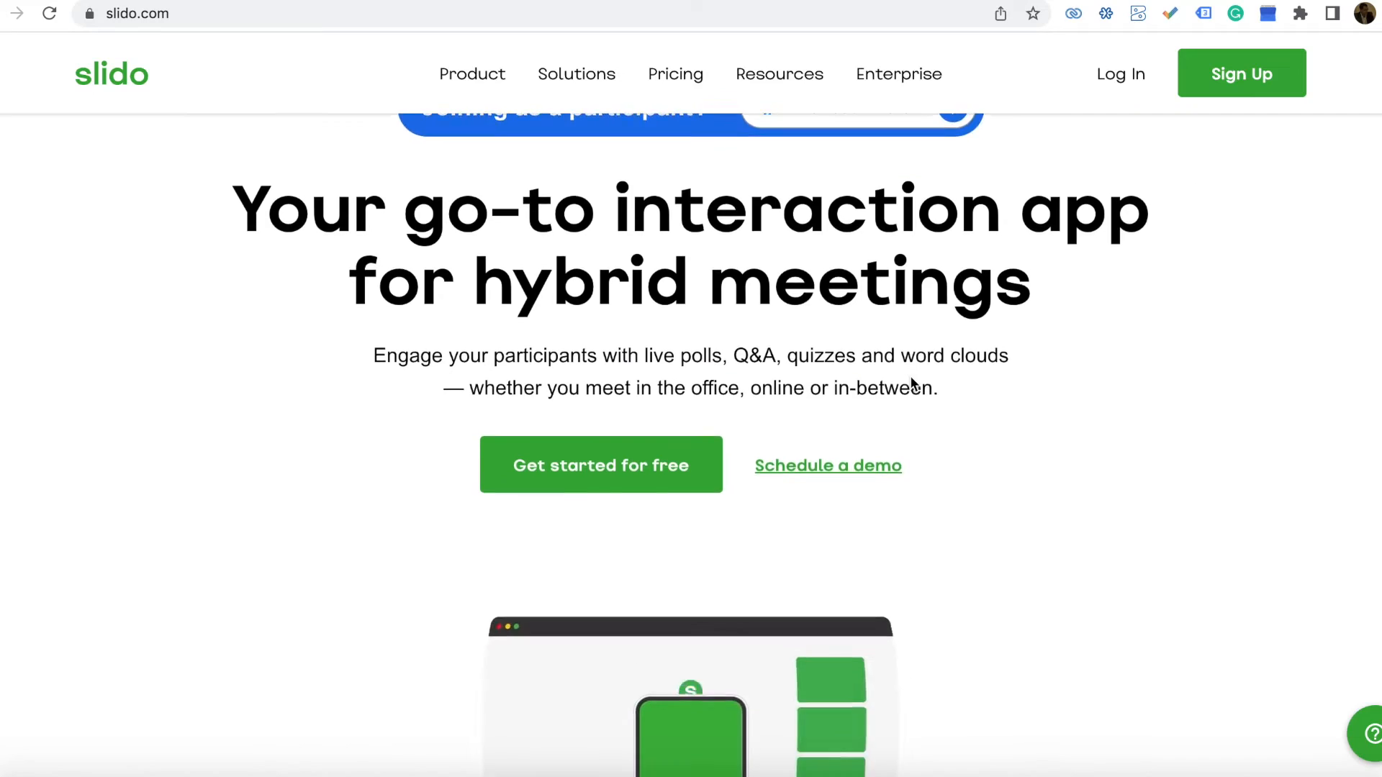
scroll(down, 3)
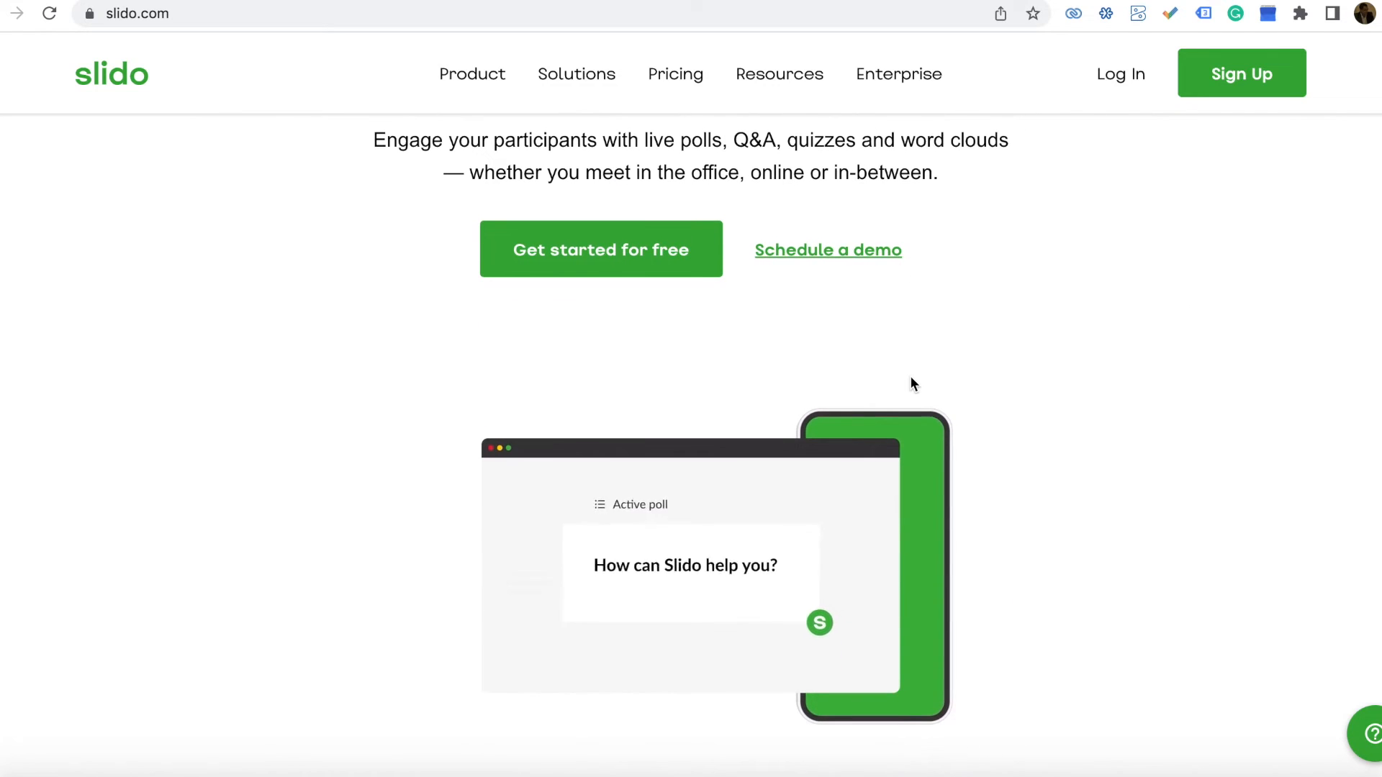
scroll(down, 3)
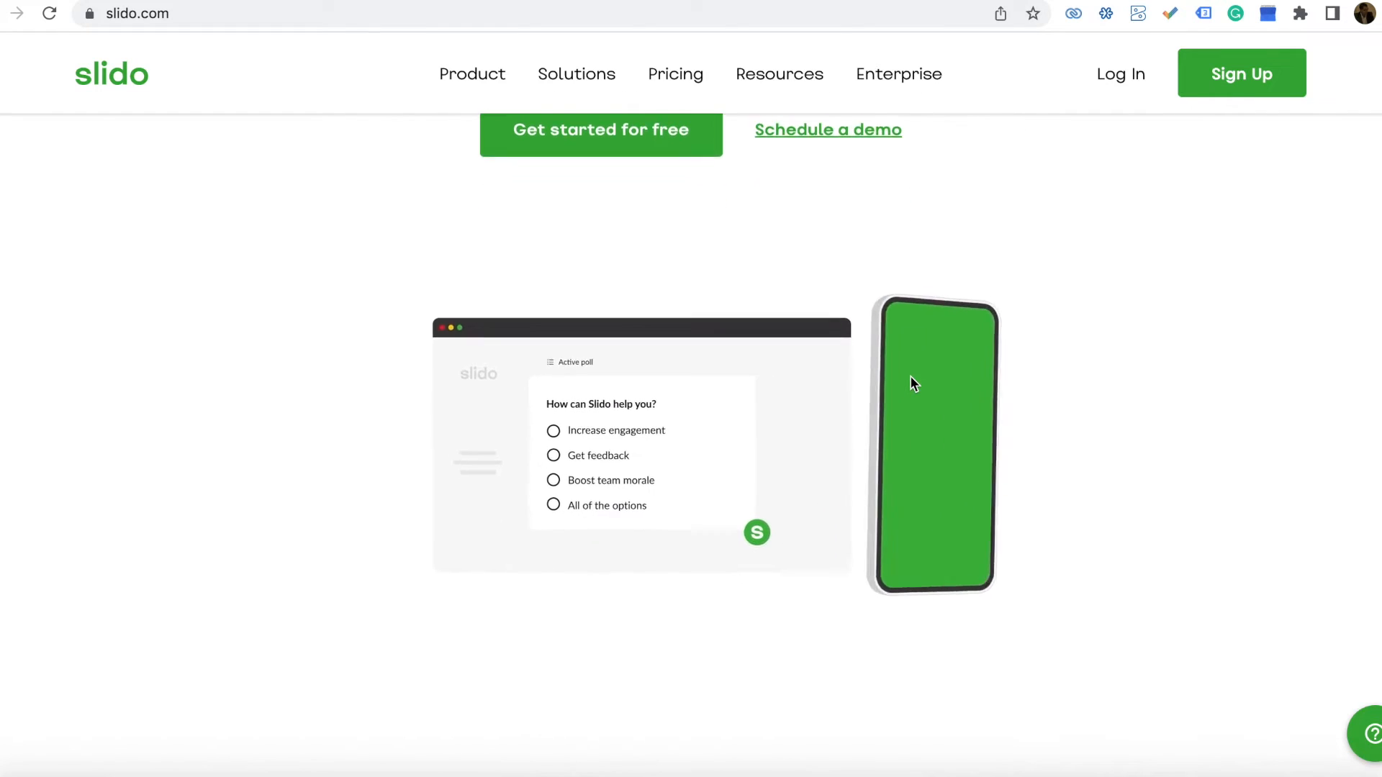
scroll(down, 3)
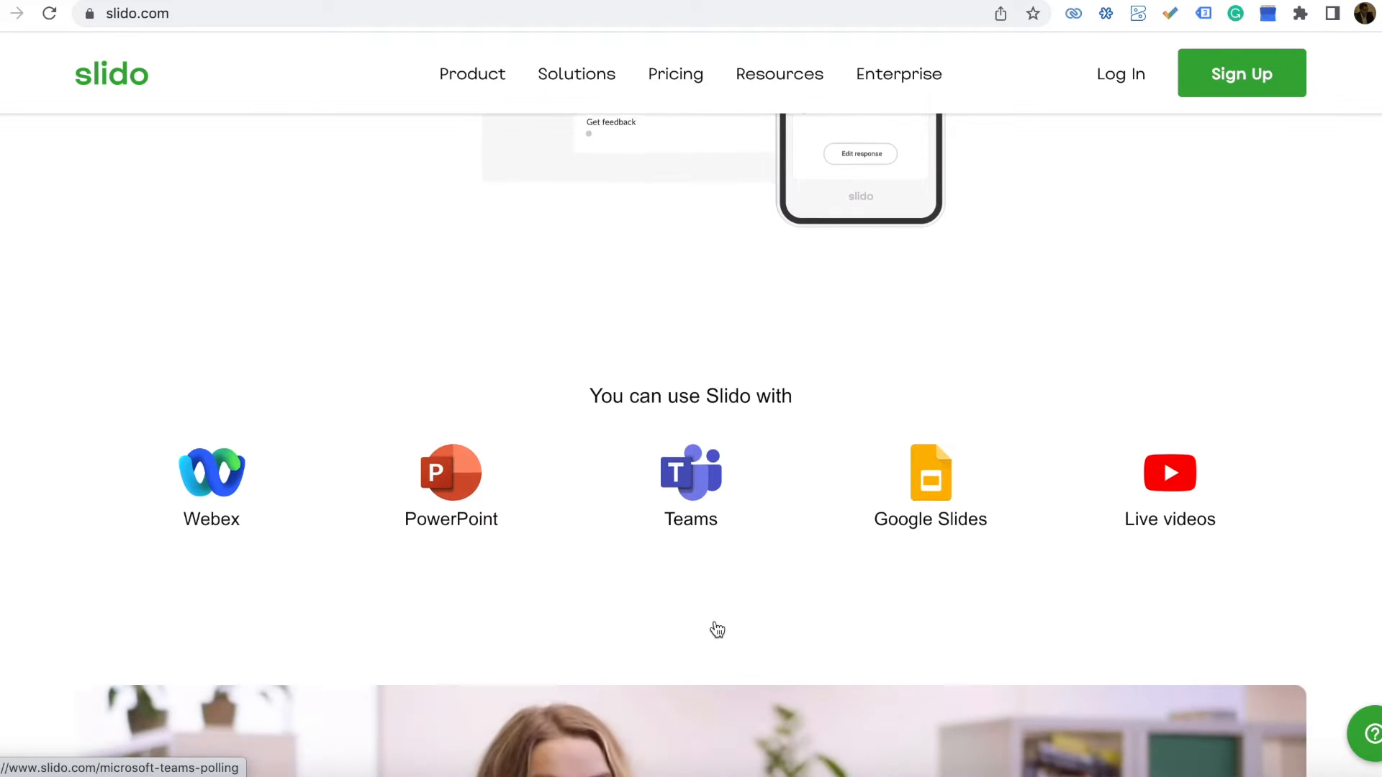
scroll(down, 3)
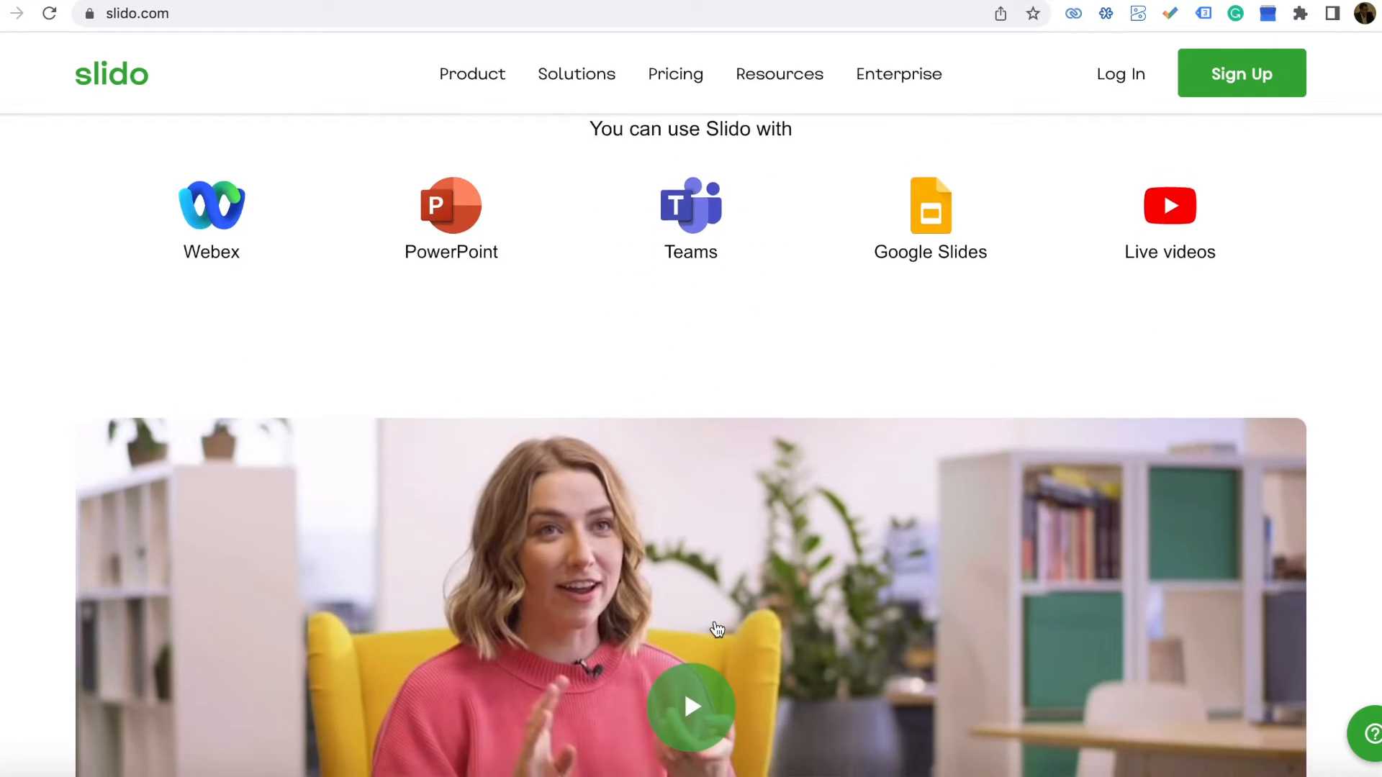
scroll(down, 3)
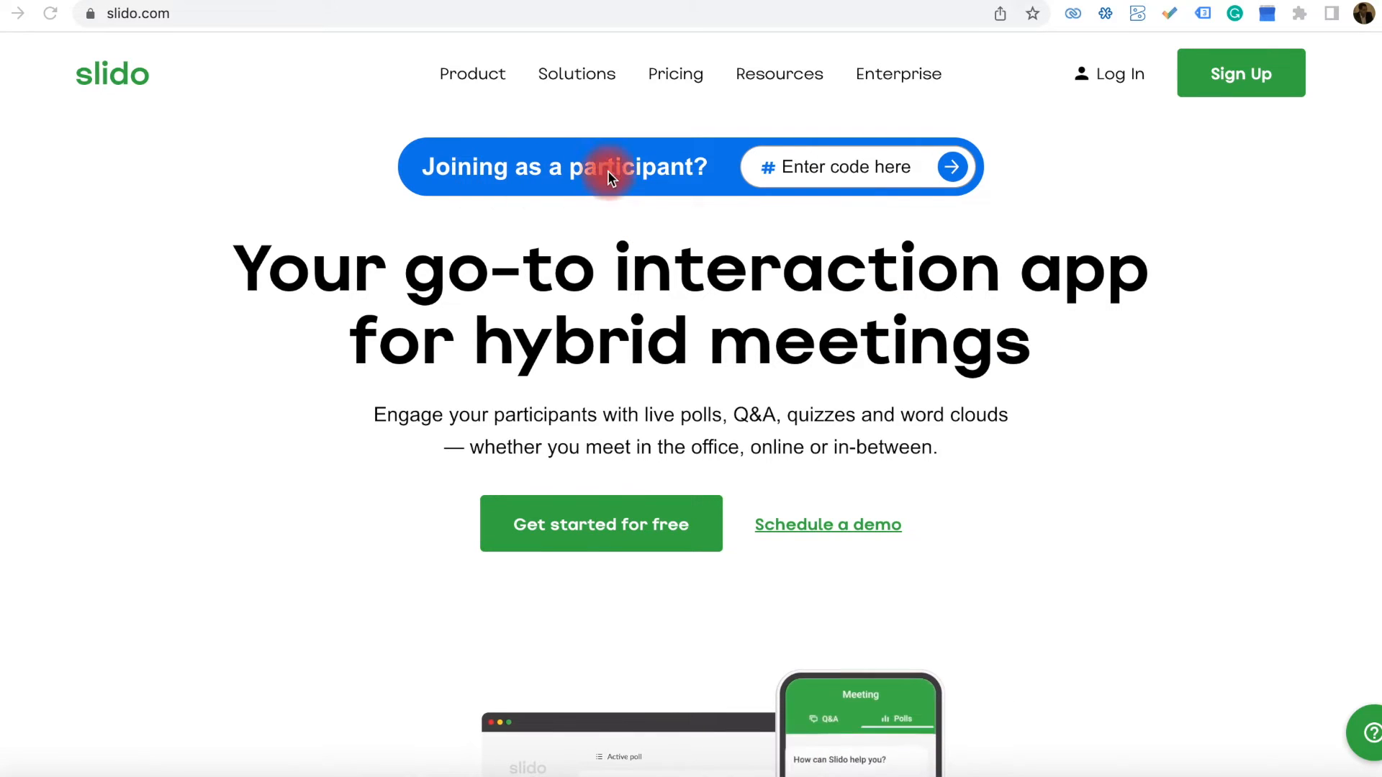
mouse_move(788, 211)
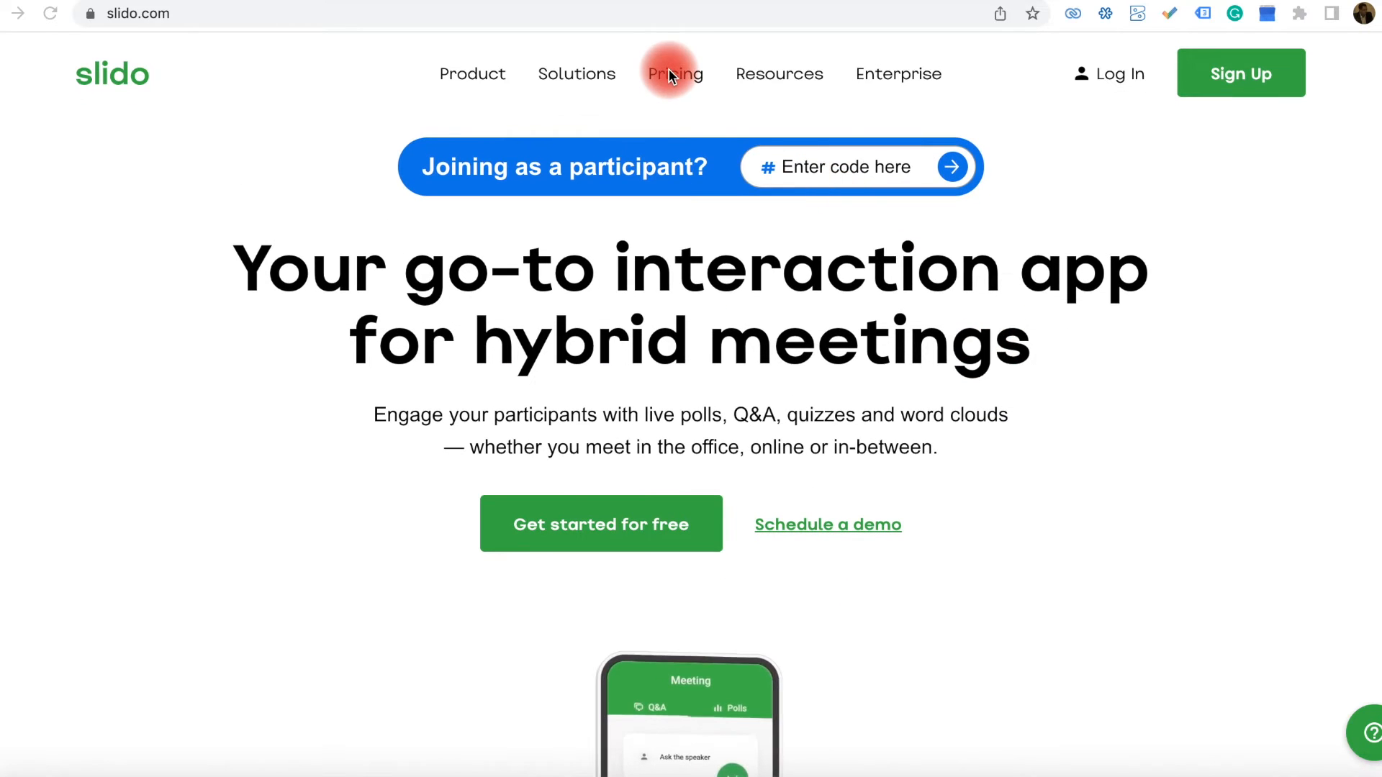
View the Pricing page, then log in to the admin Events dashboard listing the 'test' event
click(674, 74)
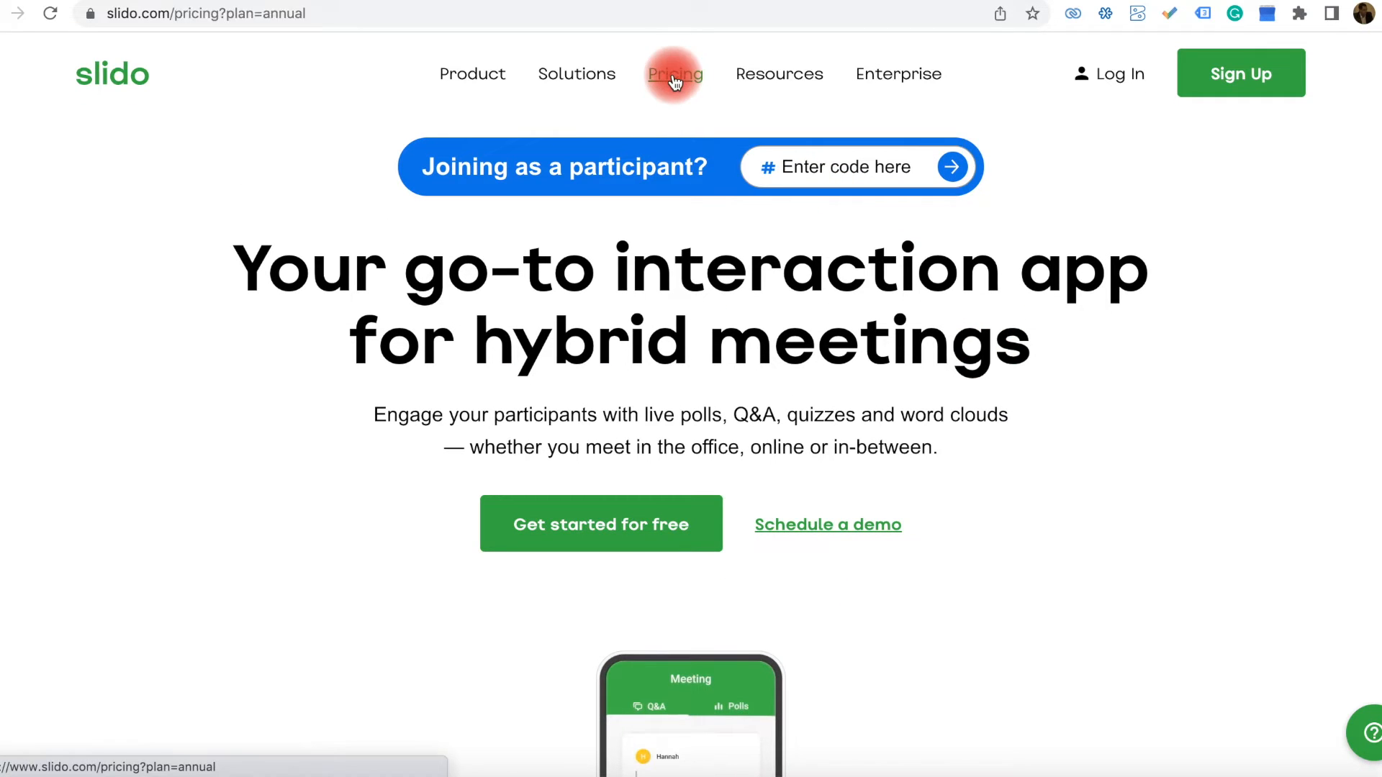
click(674, 74)
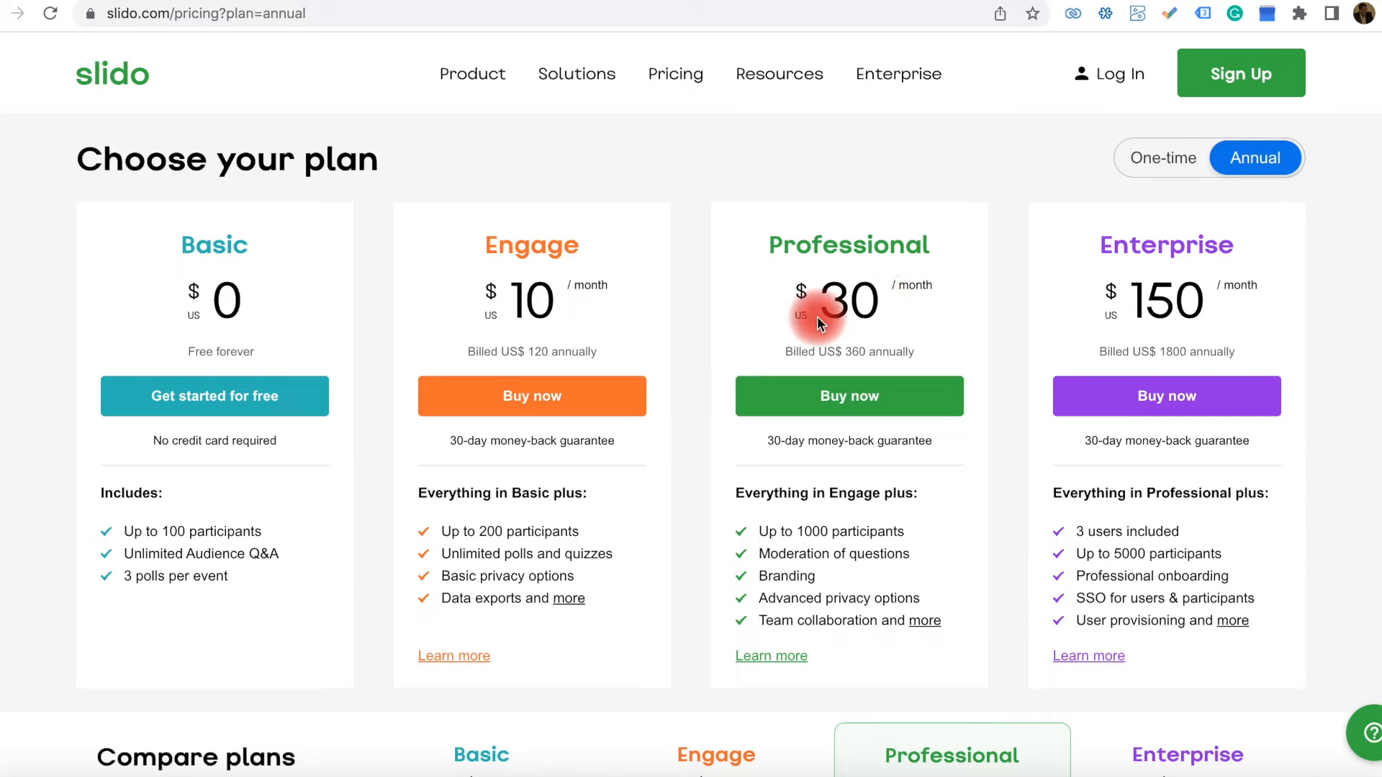
mouse_move(246, 286)
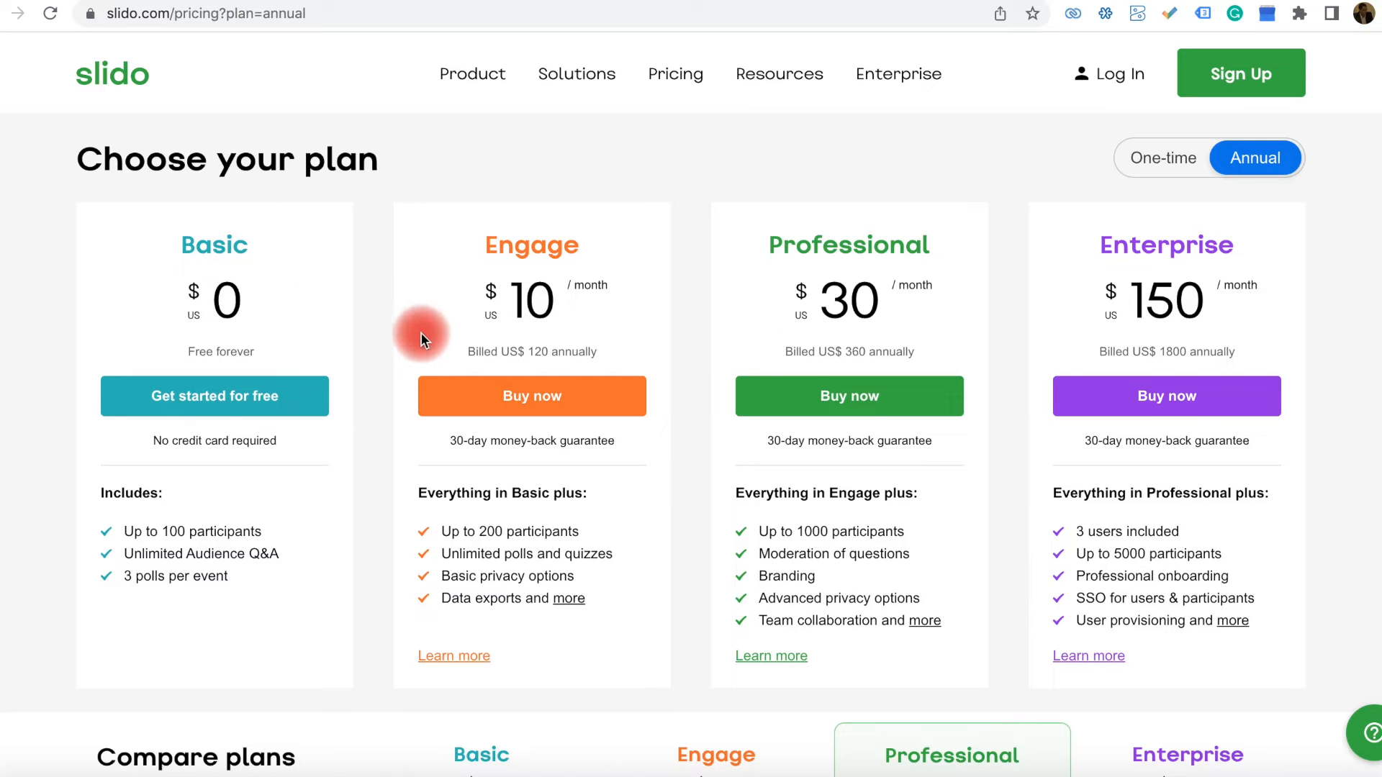
mouse_move(292, 275)
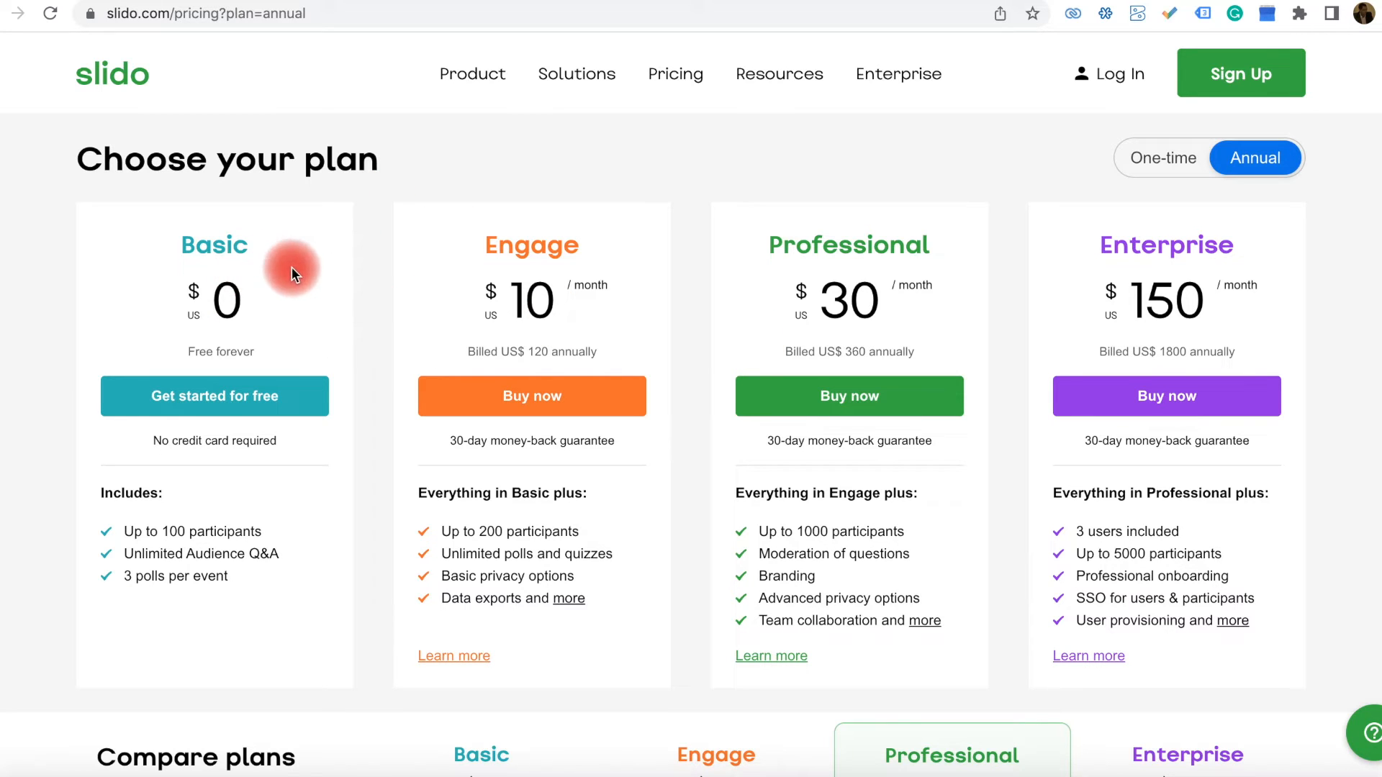
mouse_move(607, 342)
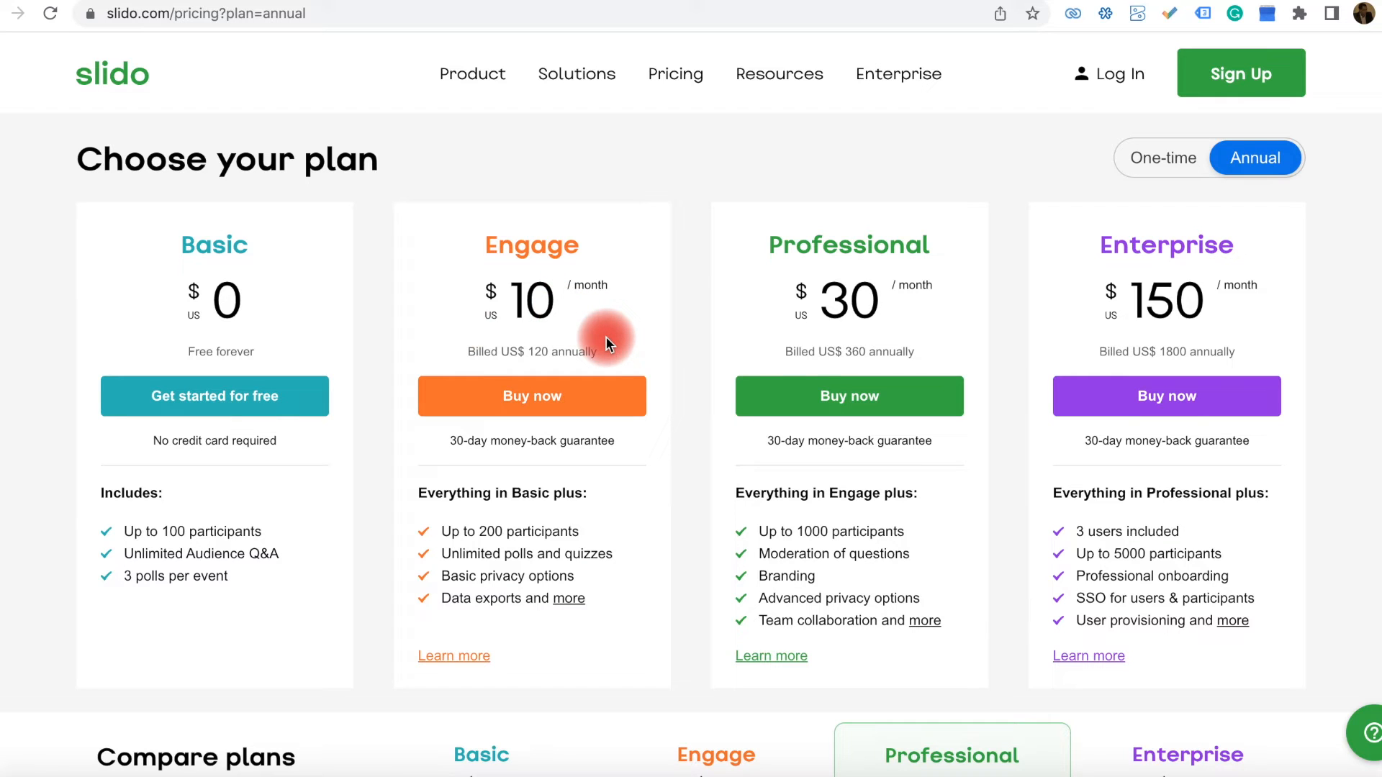
mouse_move(304, 338)
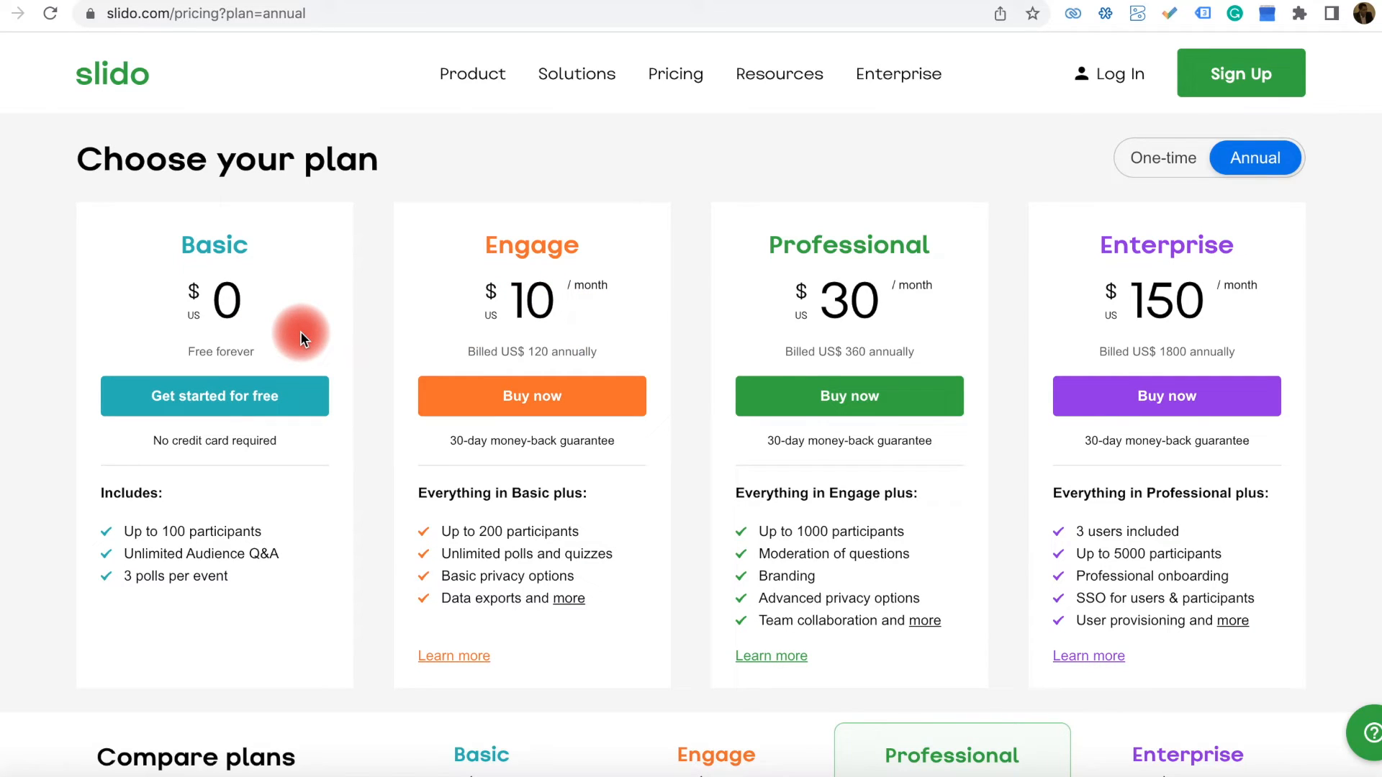
mouse_move(528, 321)
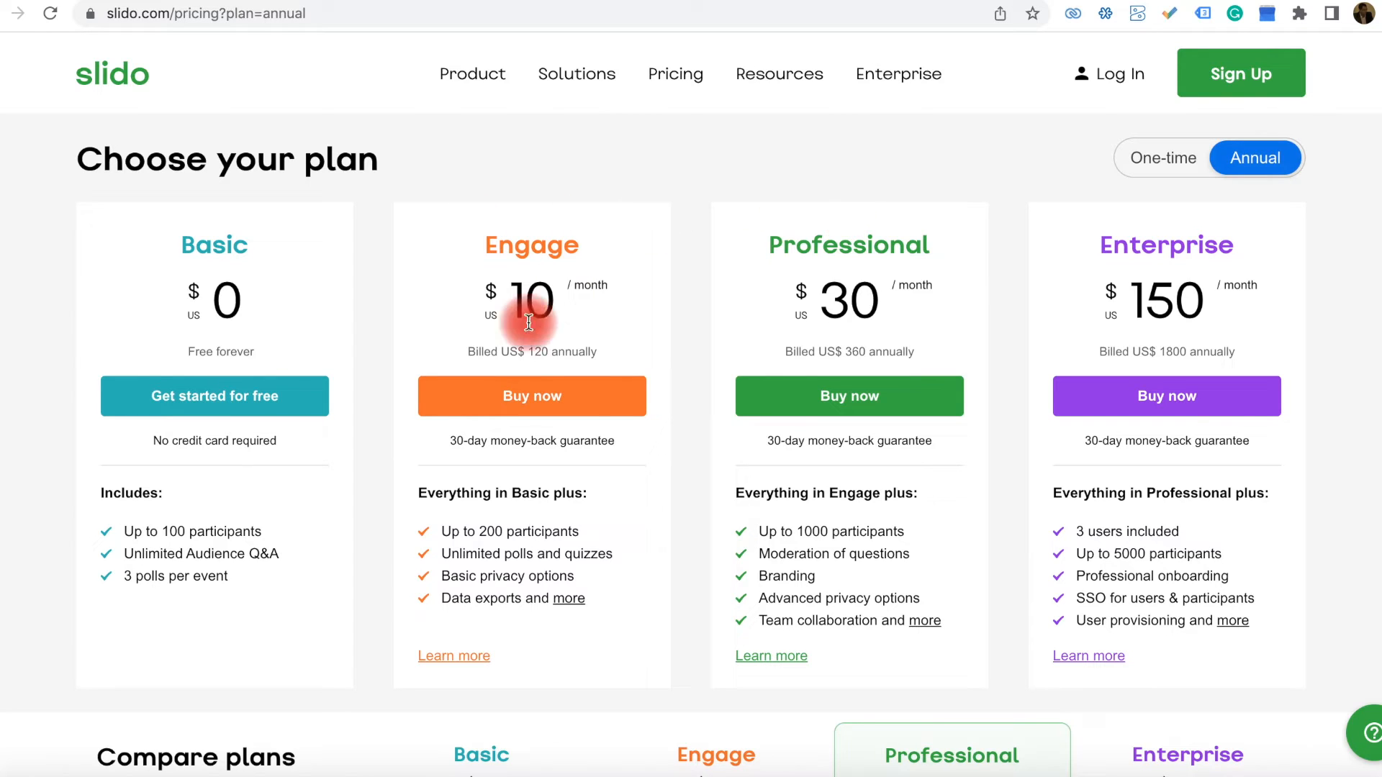
mouse_move(1021, 343)
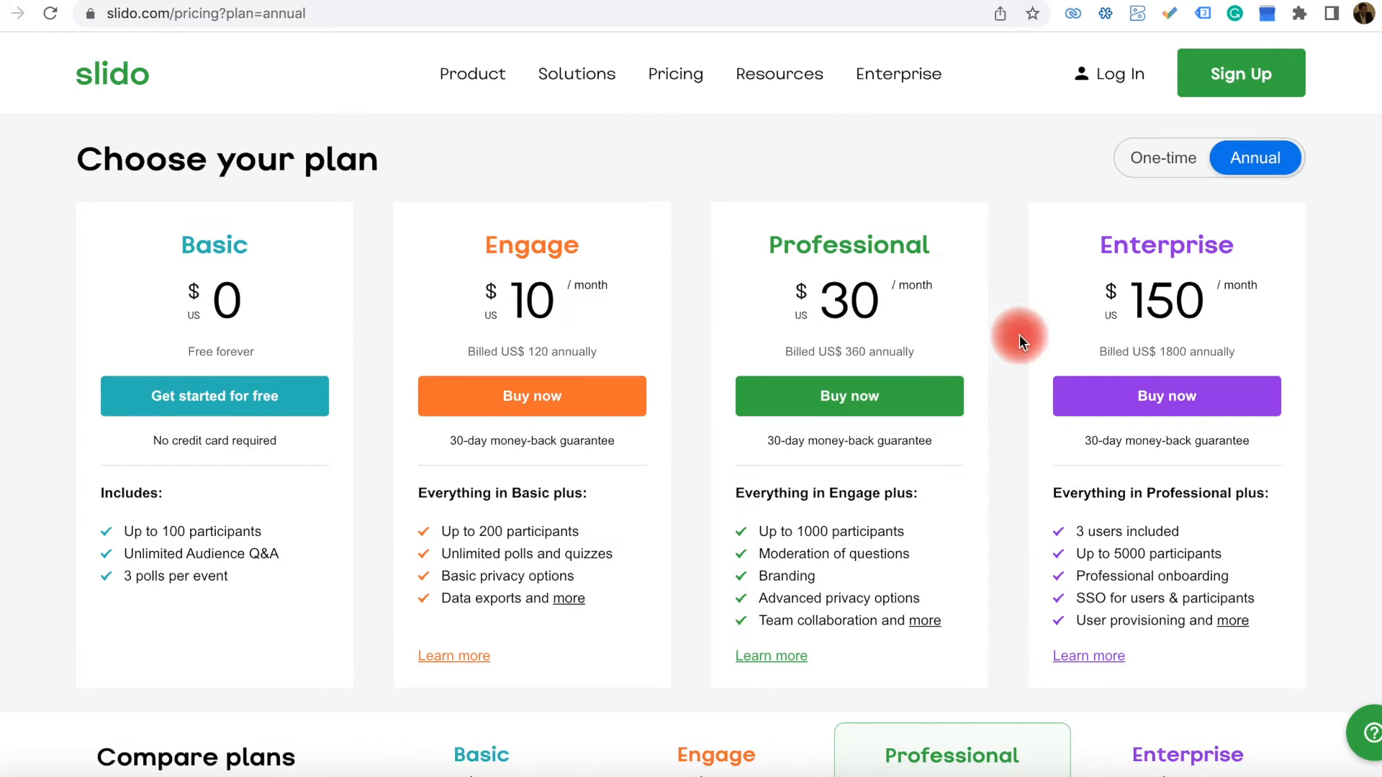
mouse_move(368, 271)
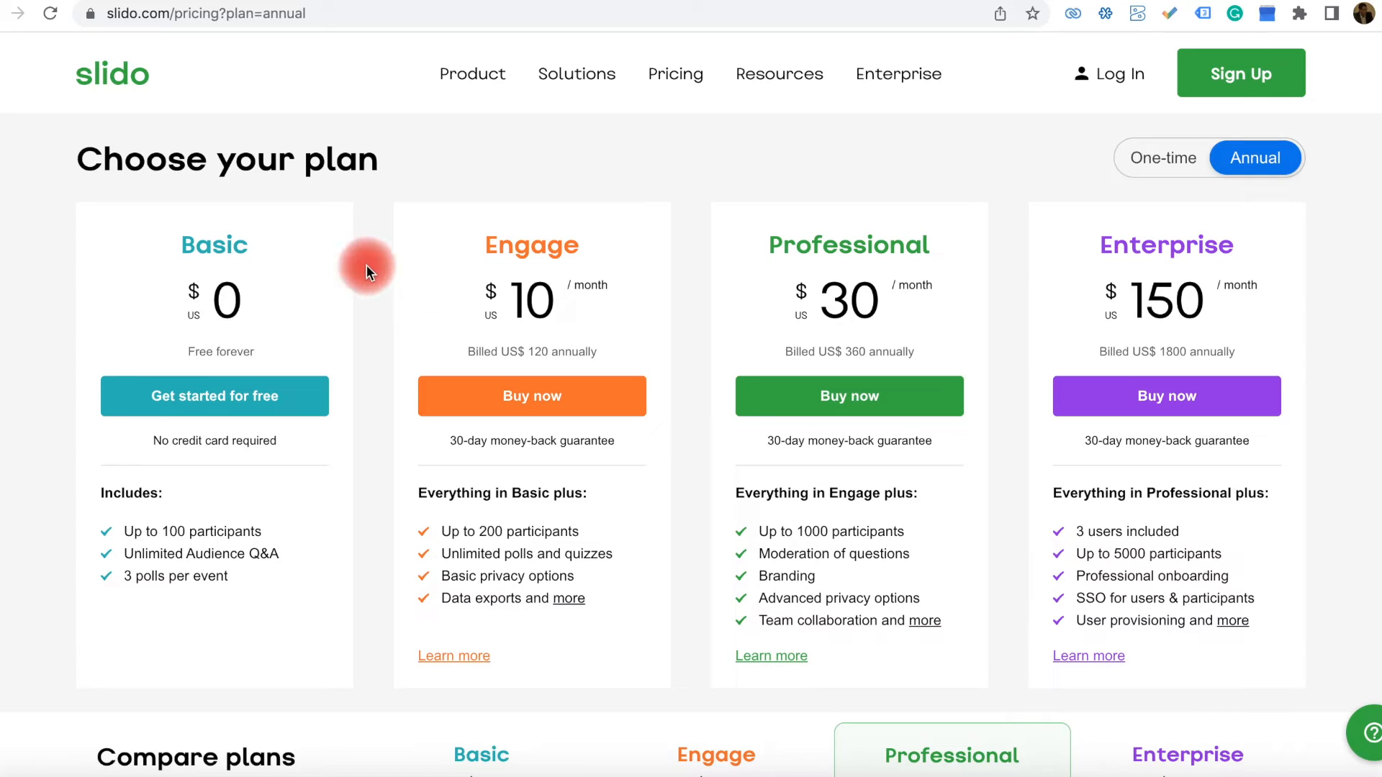
mouse_move(268, 329)
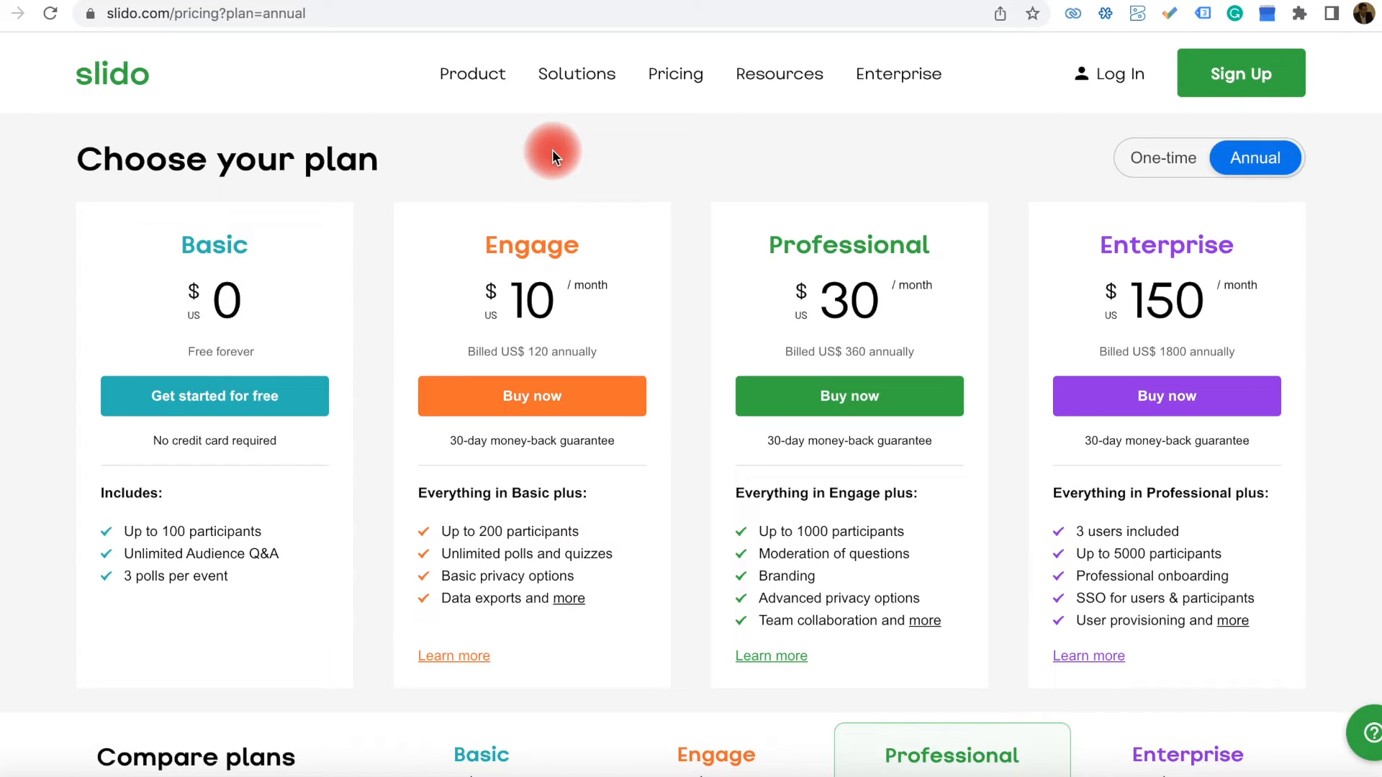
mouse_move(1240, 73)
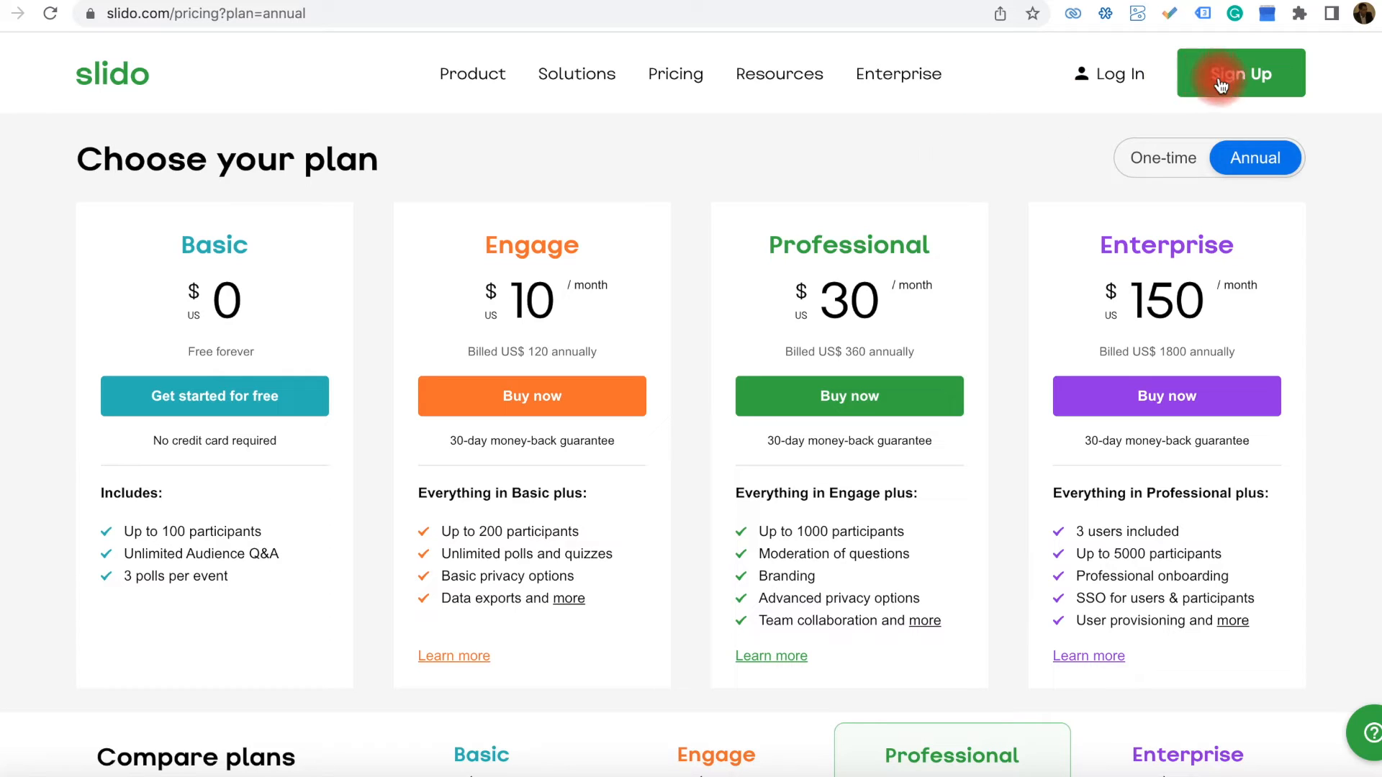
click(1239, 74)
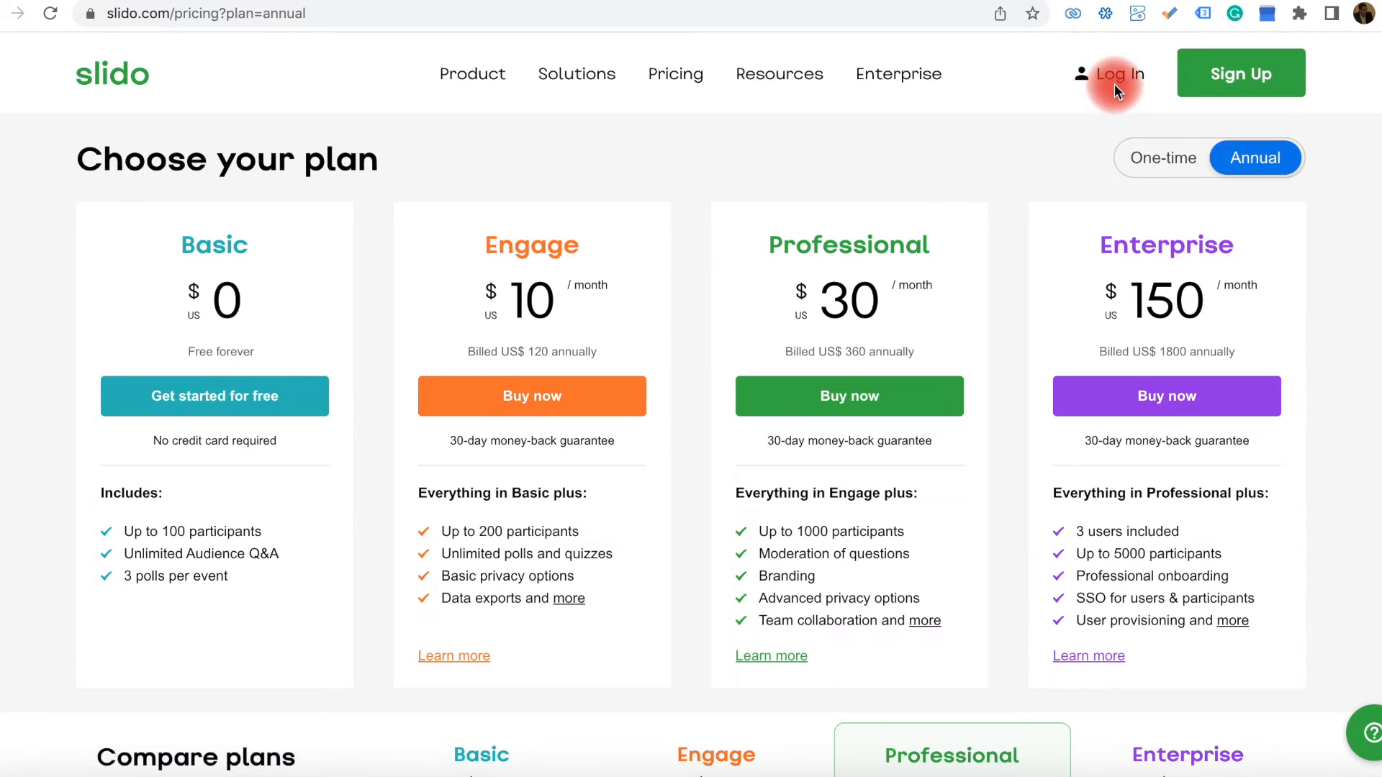
mouse_move(1025, 160)
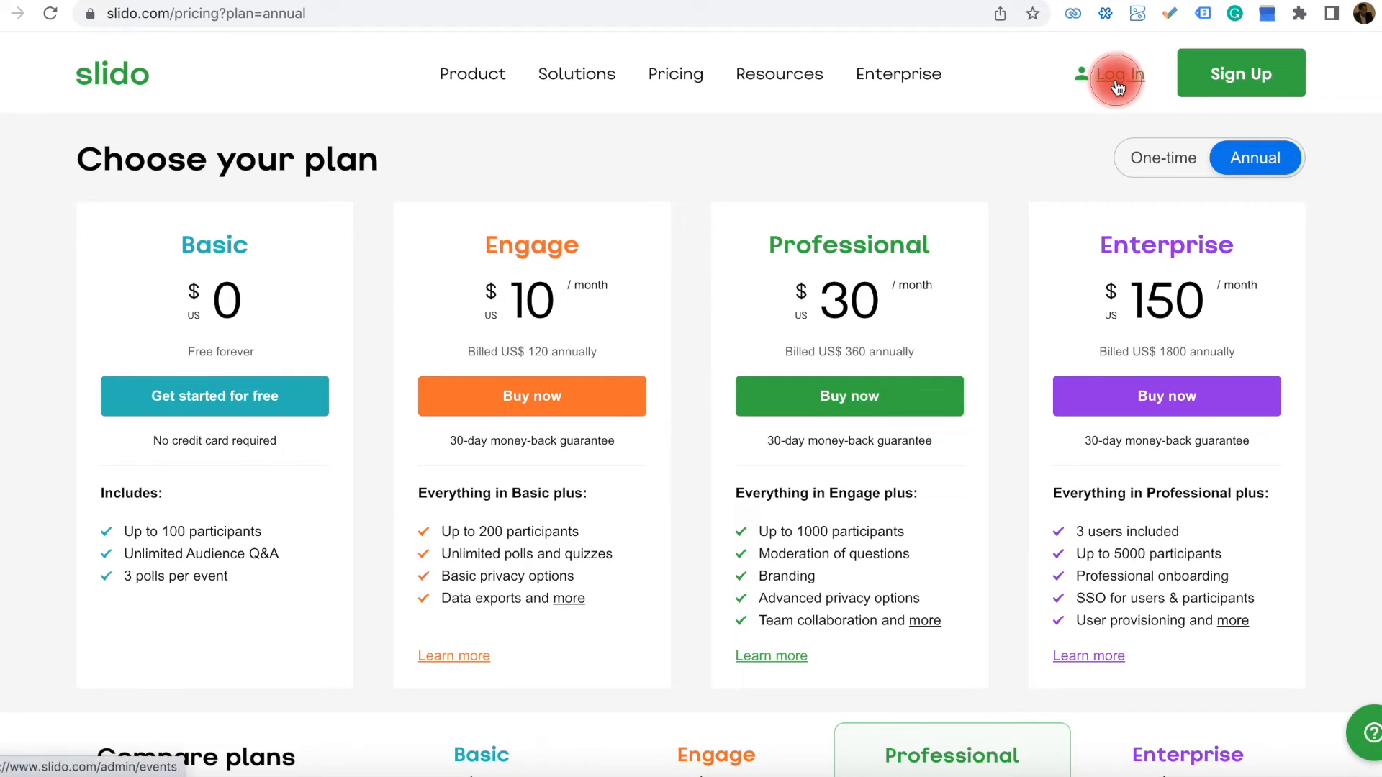
click(1119, 73)
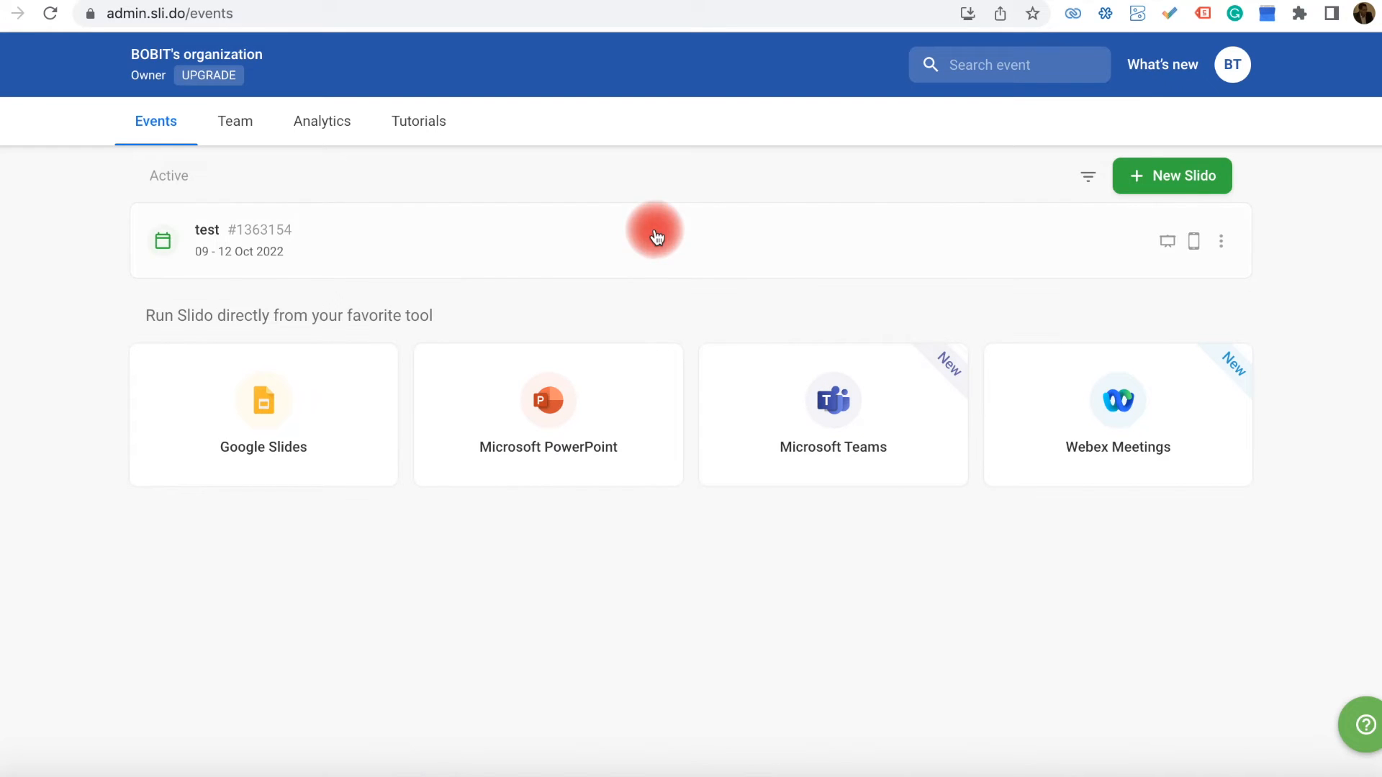
mouse_move(709, 239)
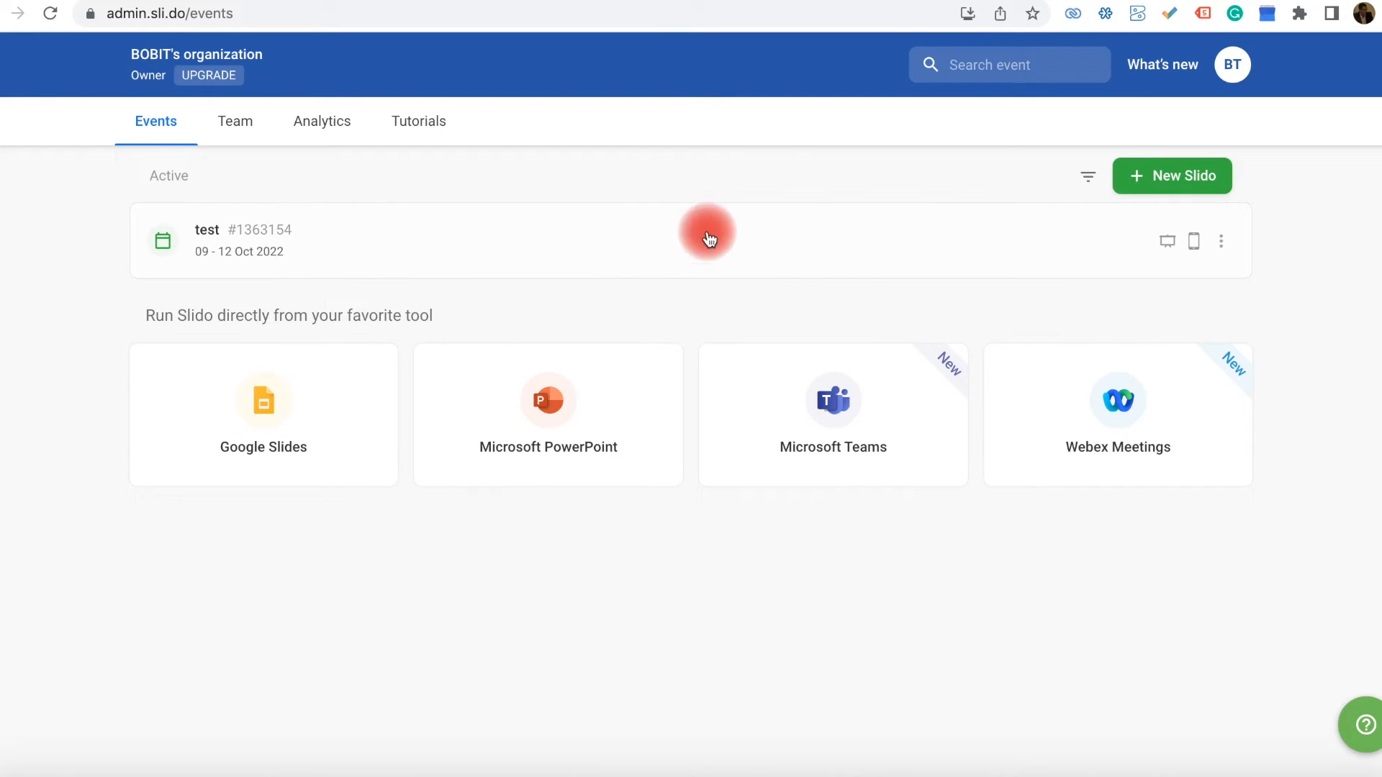
mouse_move(1122, 226)
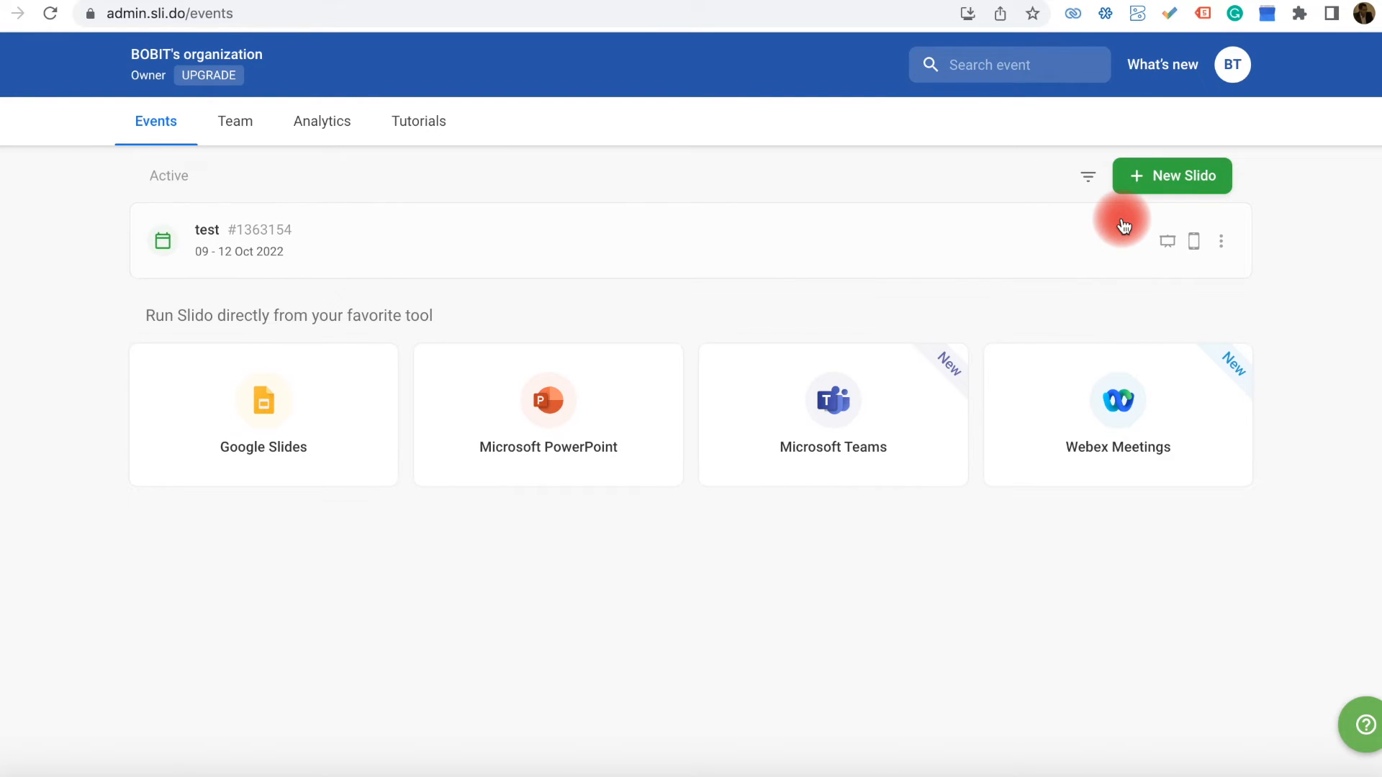
click(1172, 176)
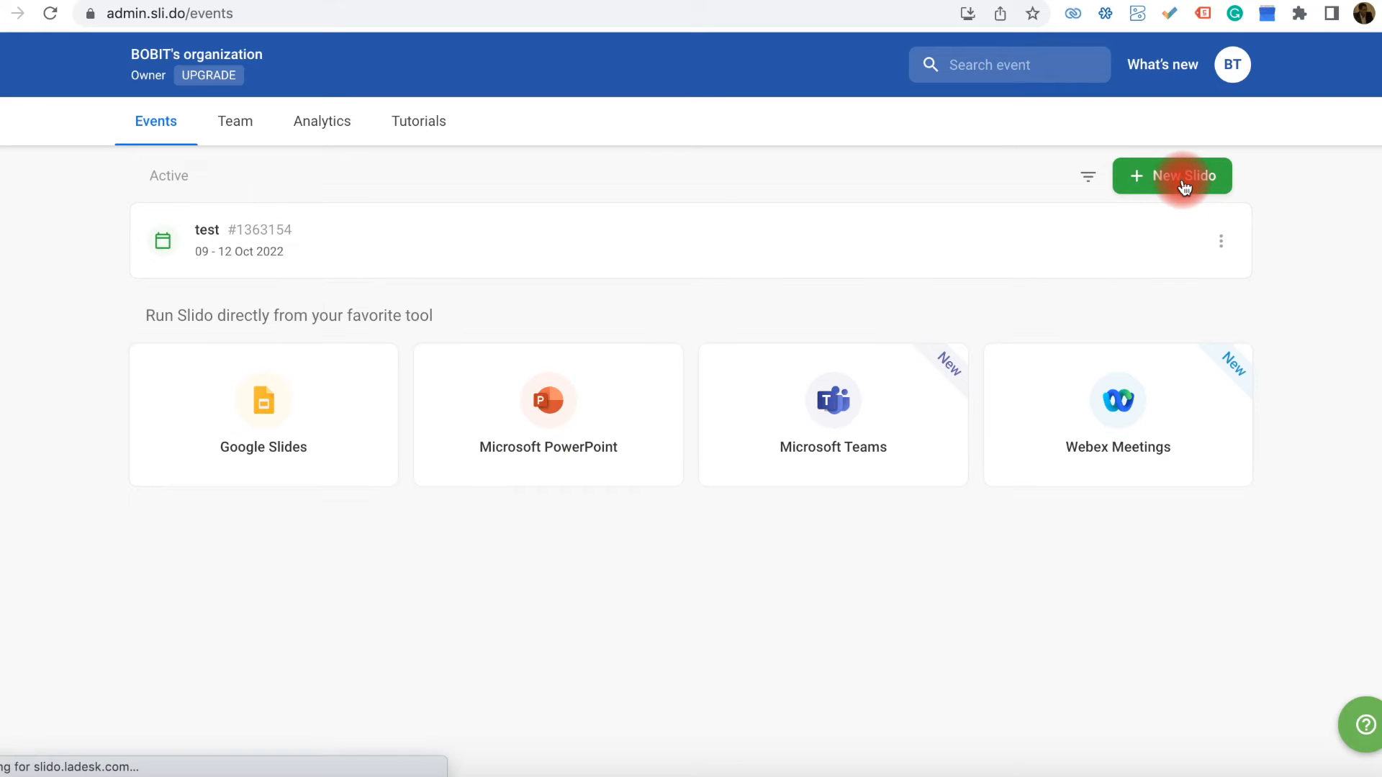
Create a new Slido named 'Digital Wisdom' with the default October 9–12, 2022 dates
click(1172, 175)
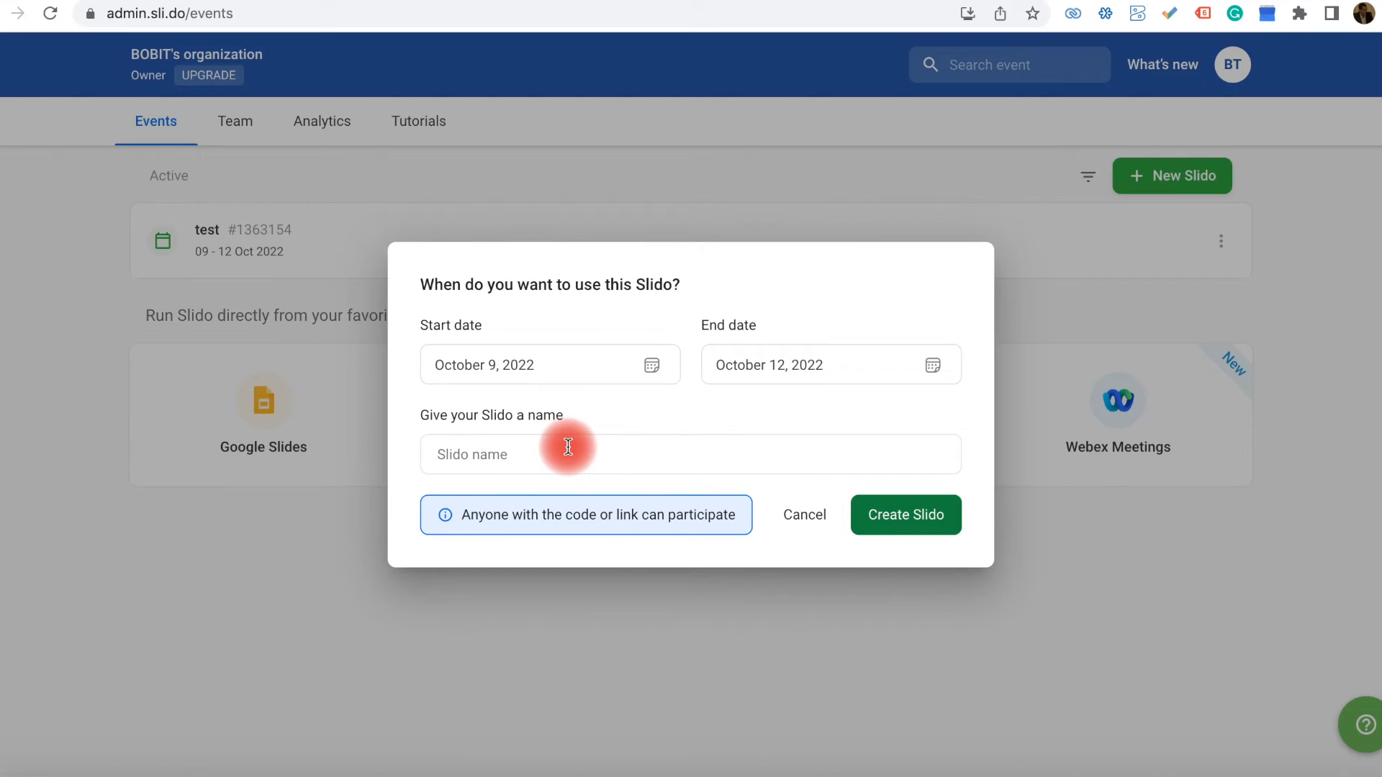
text(Digital)
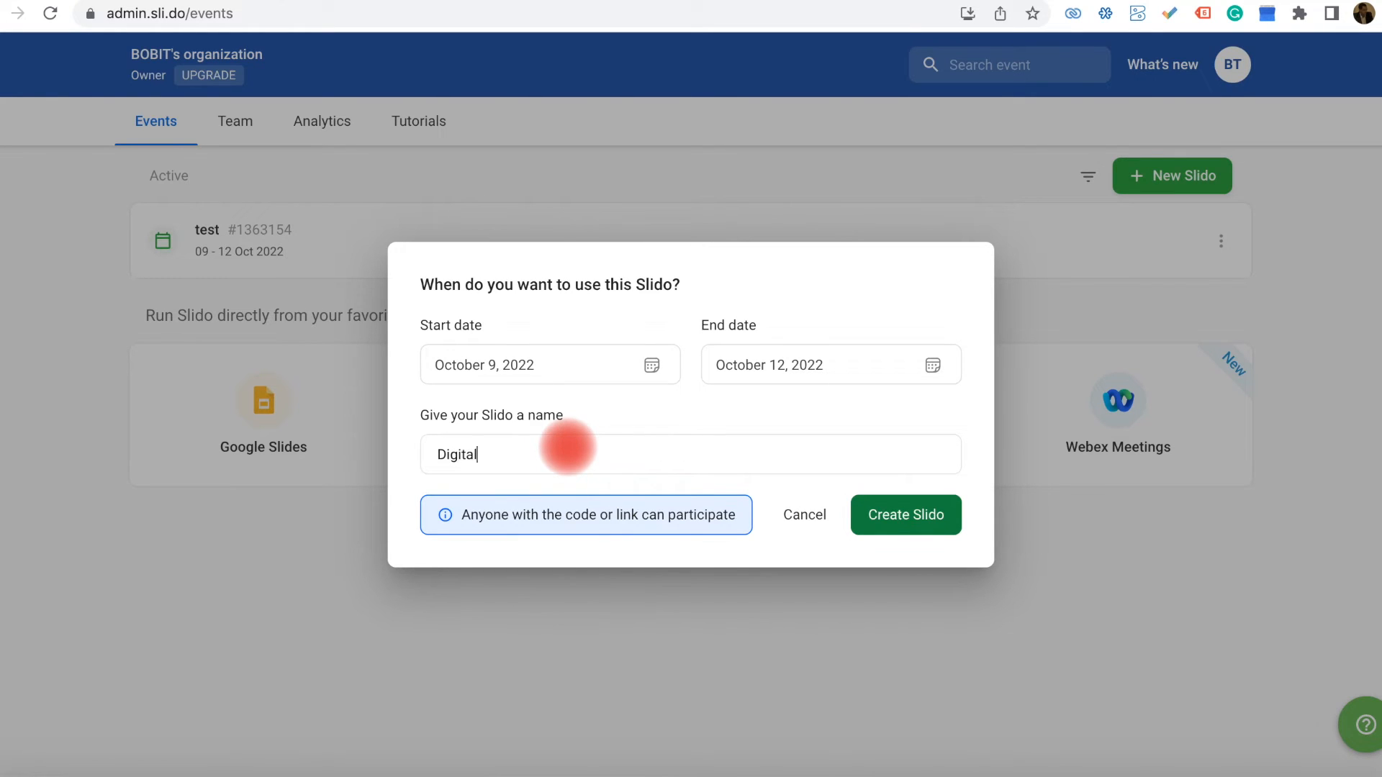
text(Wisdom)
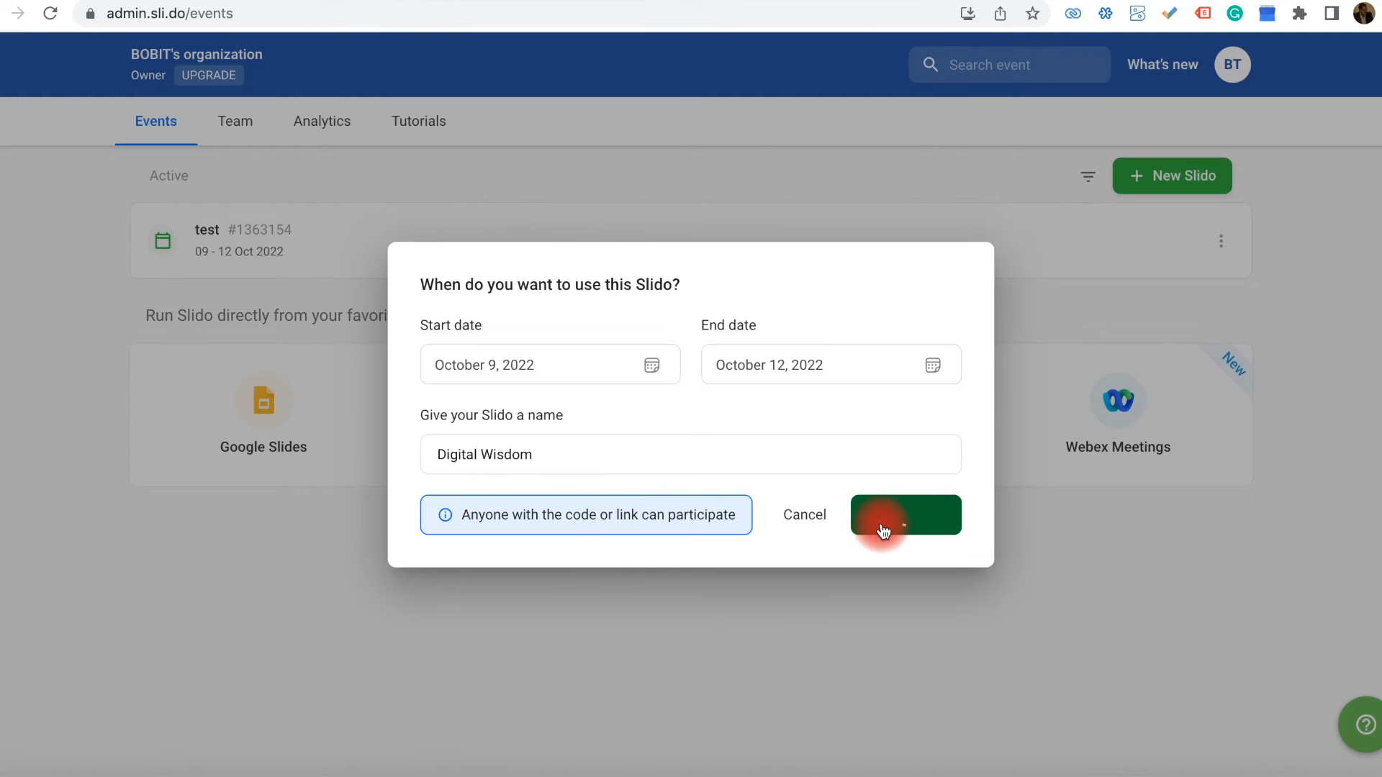
click(904, 516)
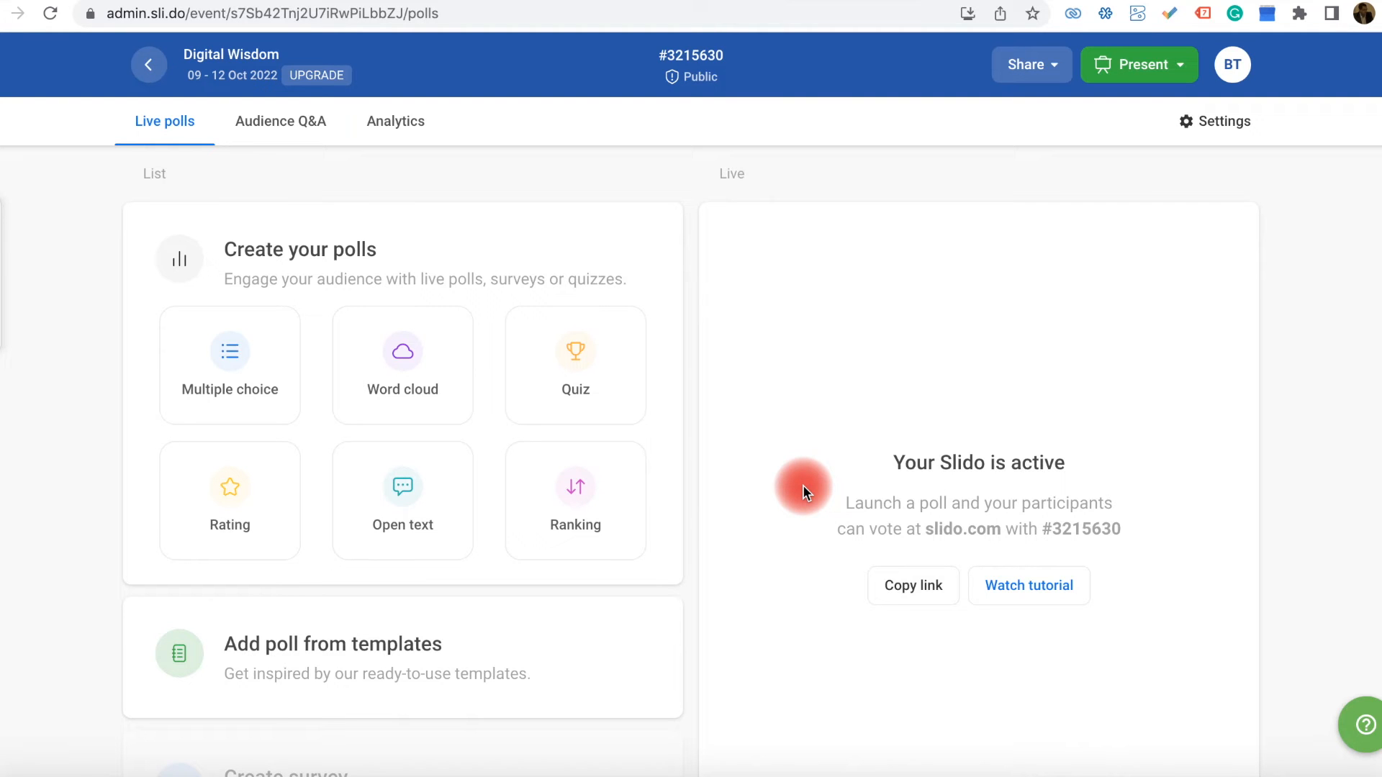
mouse_move(340, 430)
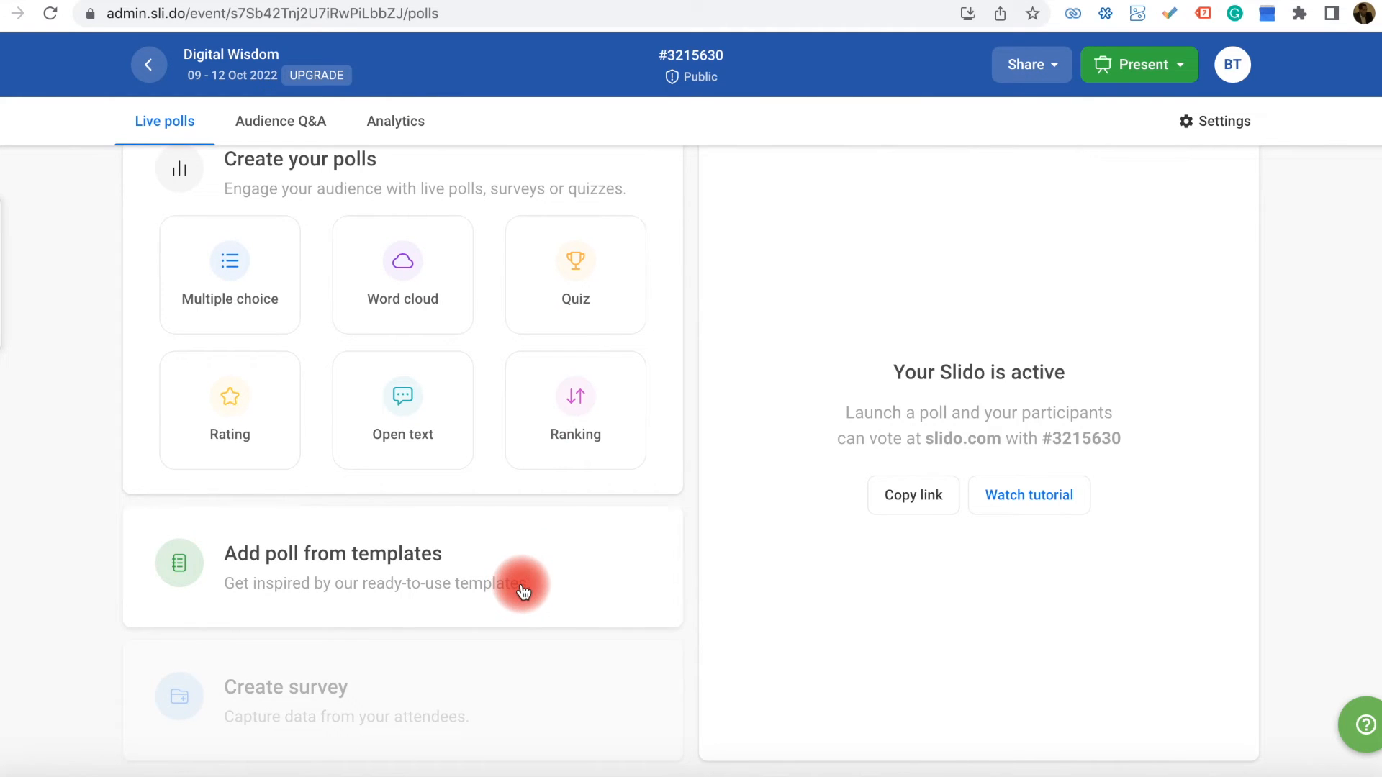
mouse_move(406, 565)
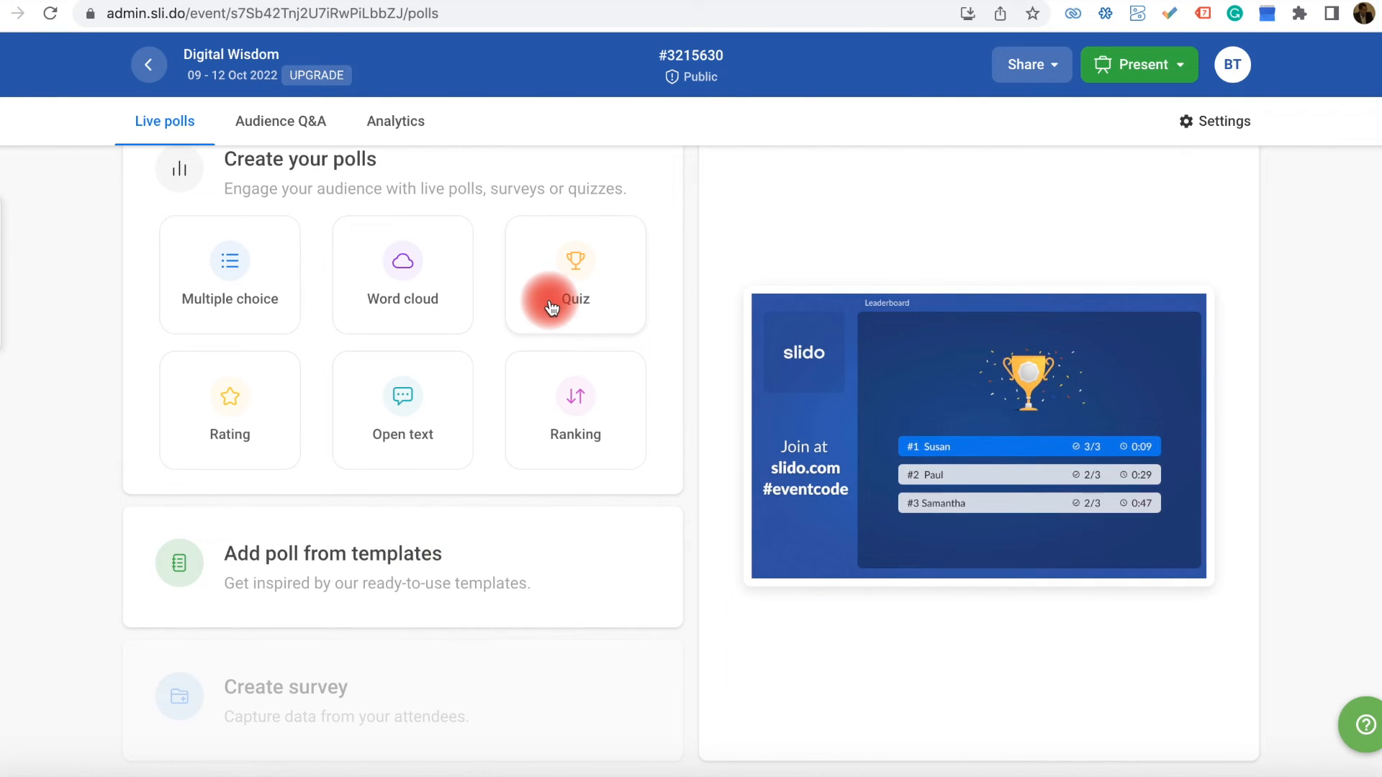
mouse_move(402, 274)
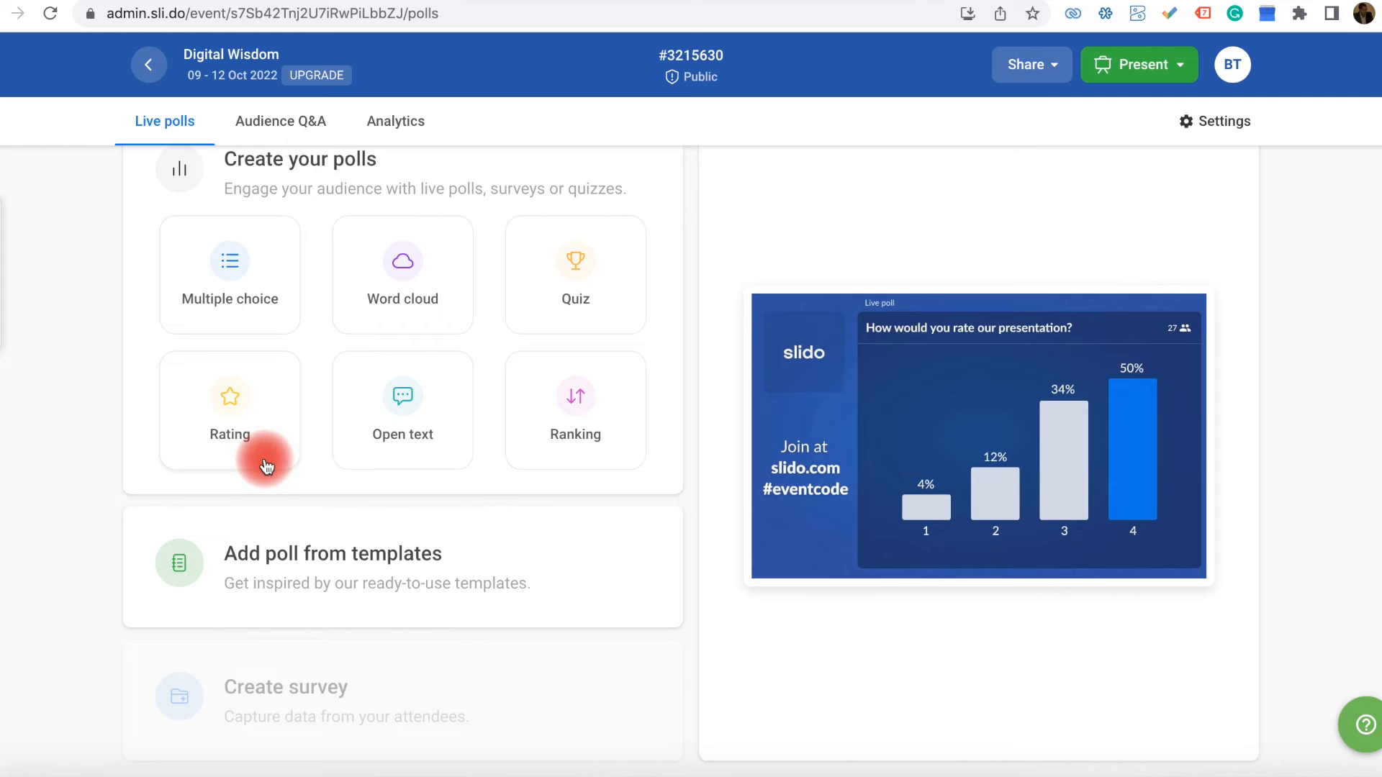
Save a rating poll 'How well do you understand behavioral economics?' with max value 5
click(229, 410)
text(How well do you understand behavioral economics?)
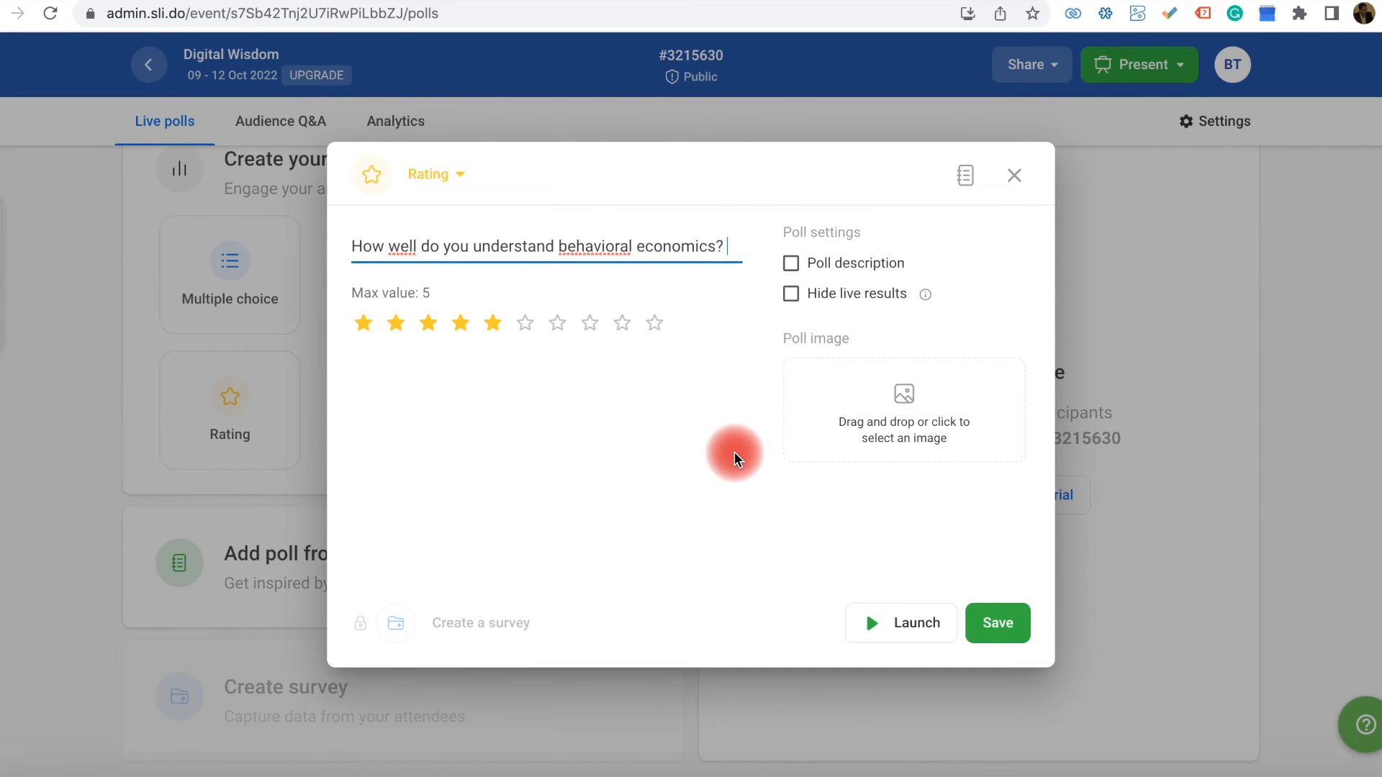
click(996, 623)
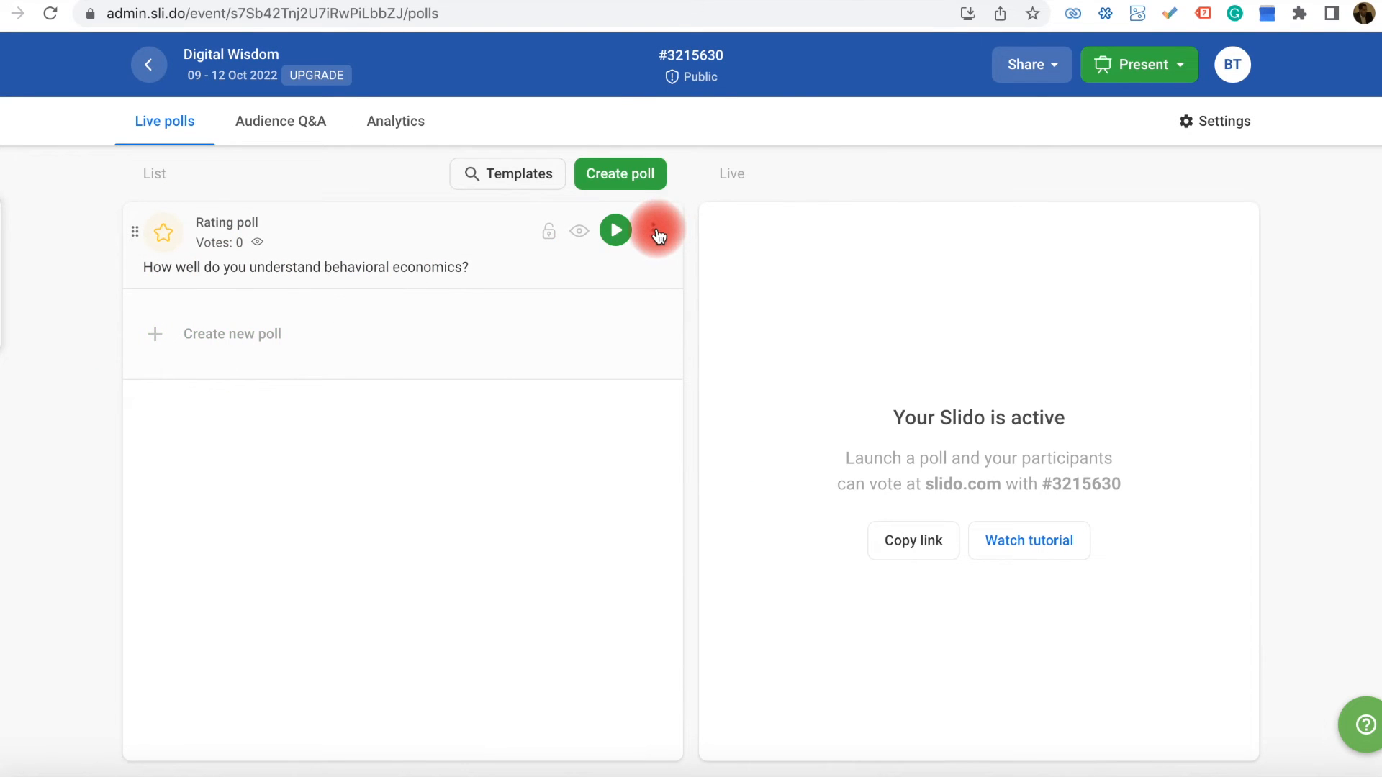
click(653, 231)
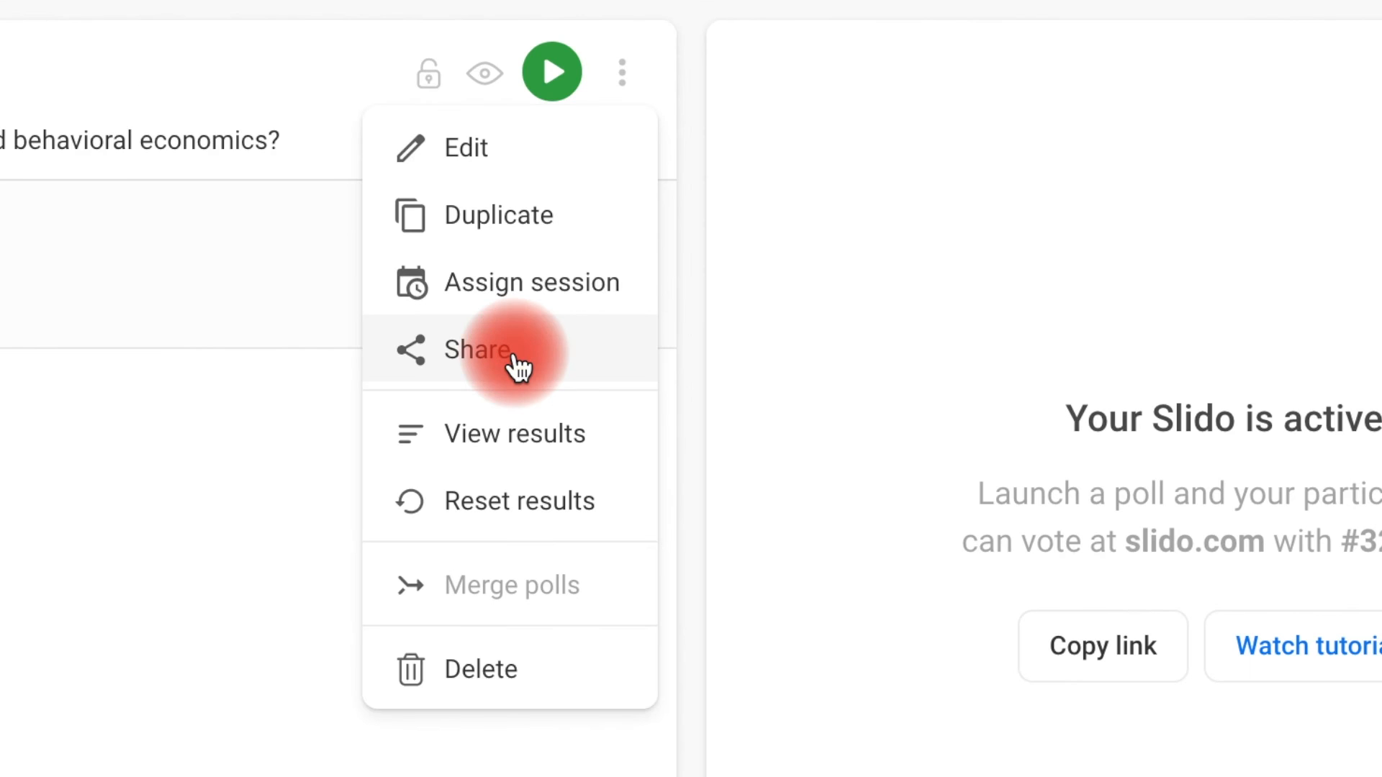
click(476, 350)
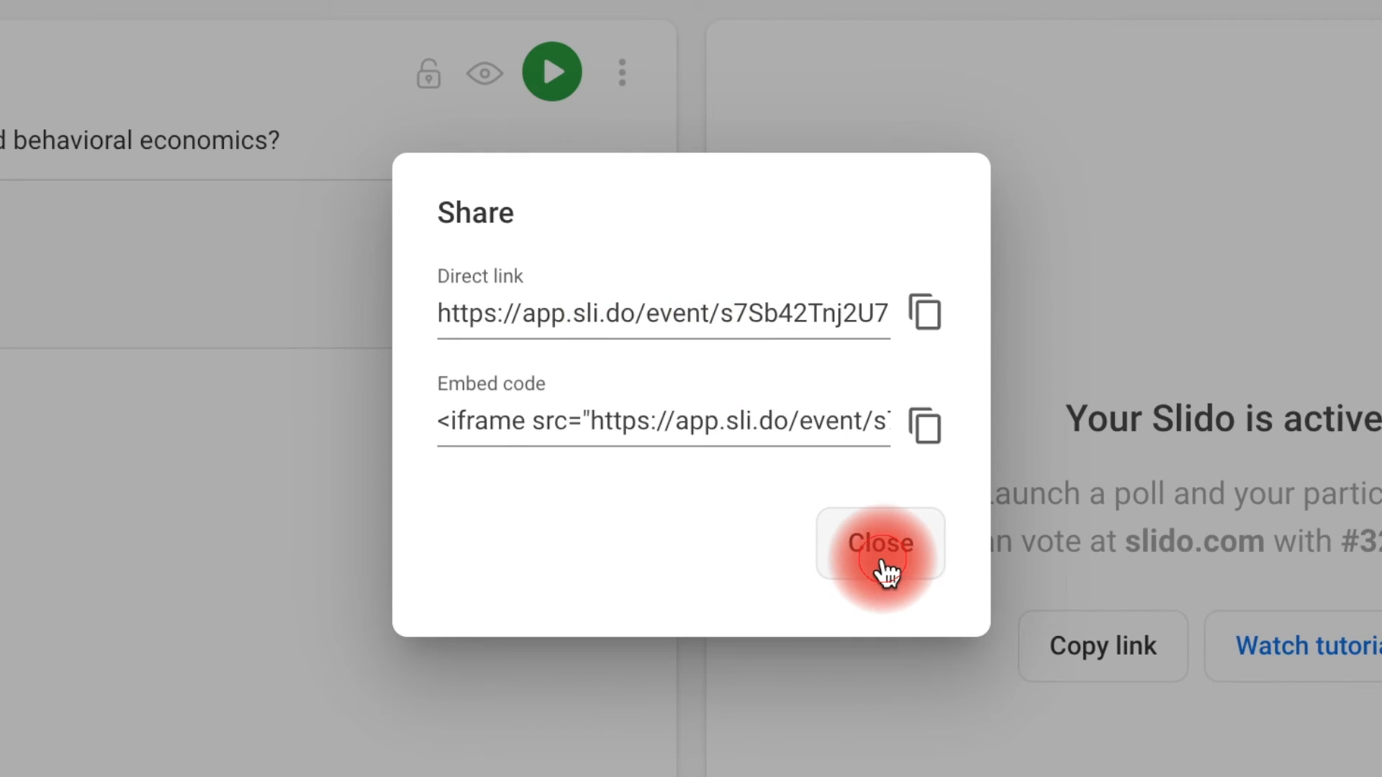
click(878, 544)
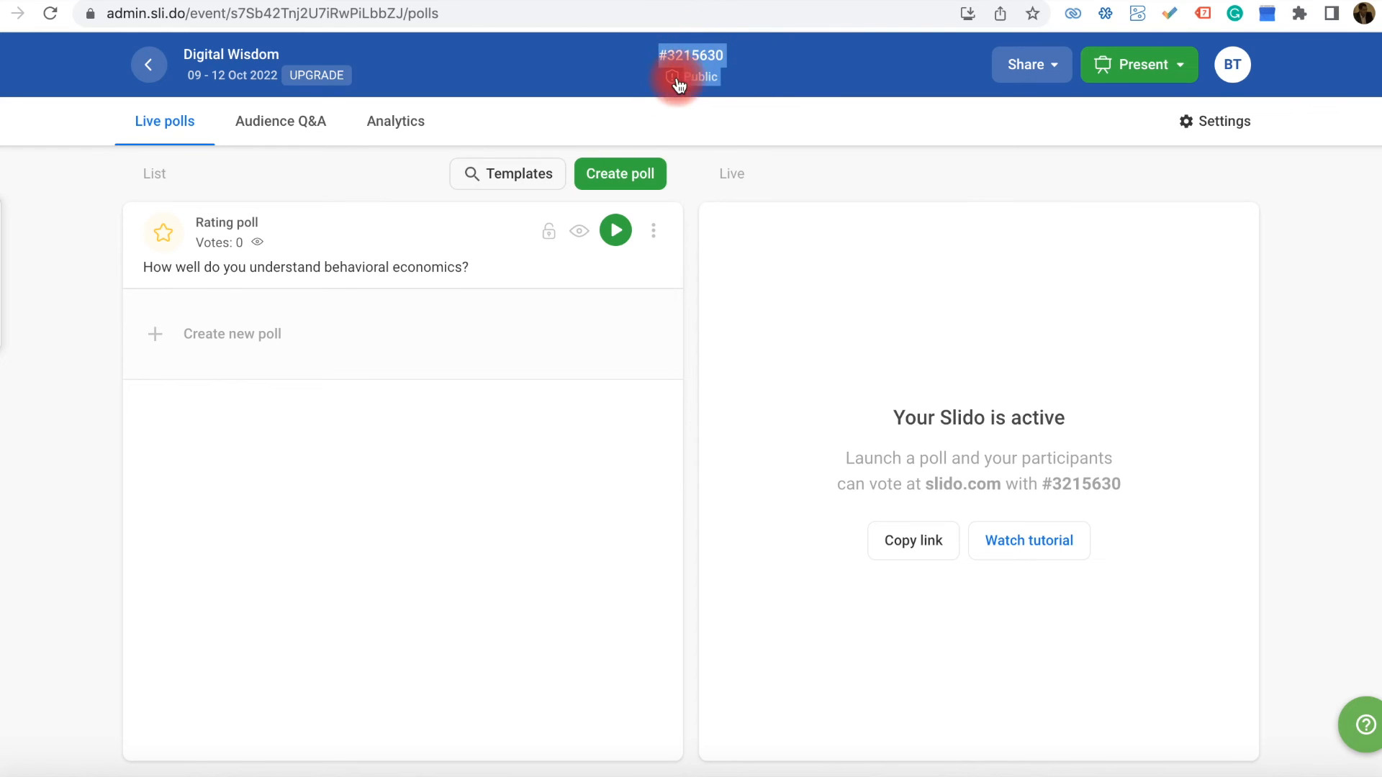
mouse_move(695, 76)
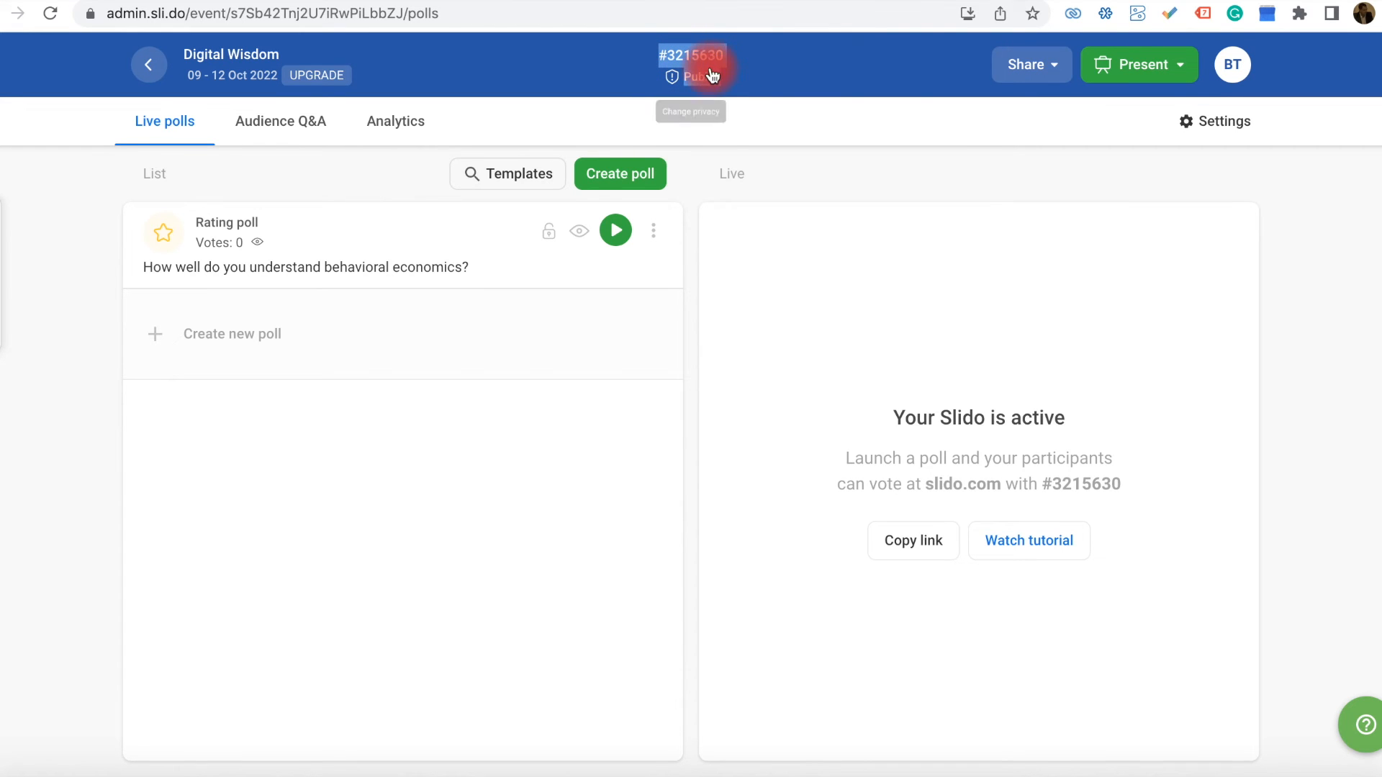